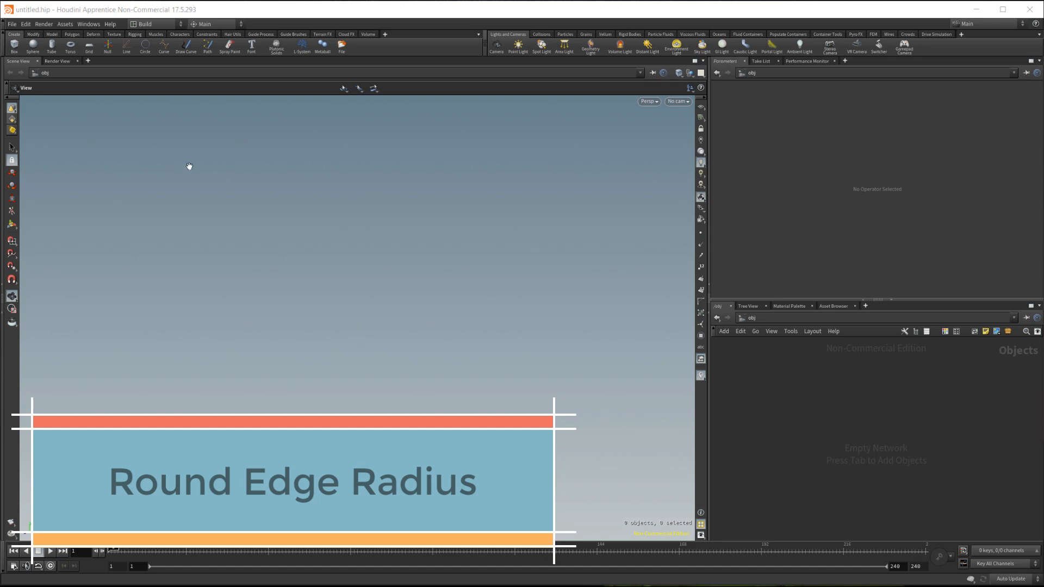
{"action": "mouse_move", "coordinate": [277, 47]}
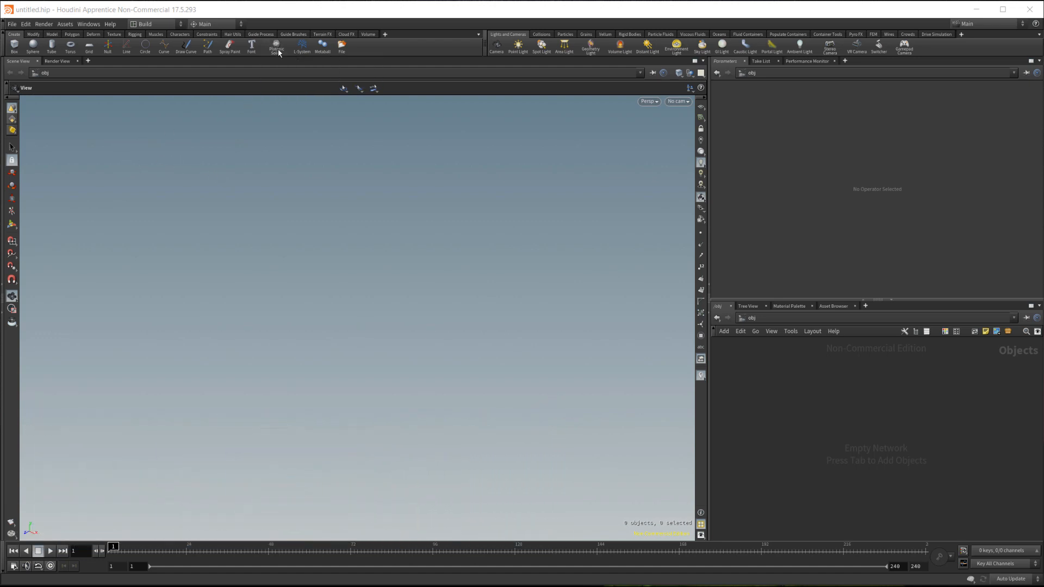
{"action": "mouse_move", "coordinate": [275, 46]}
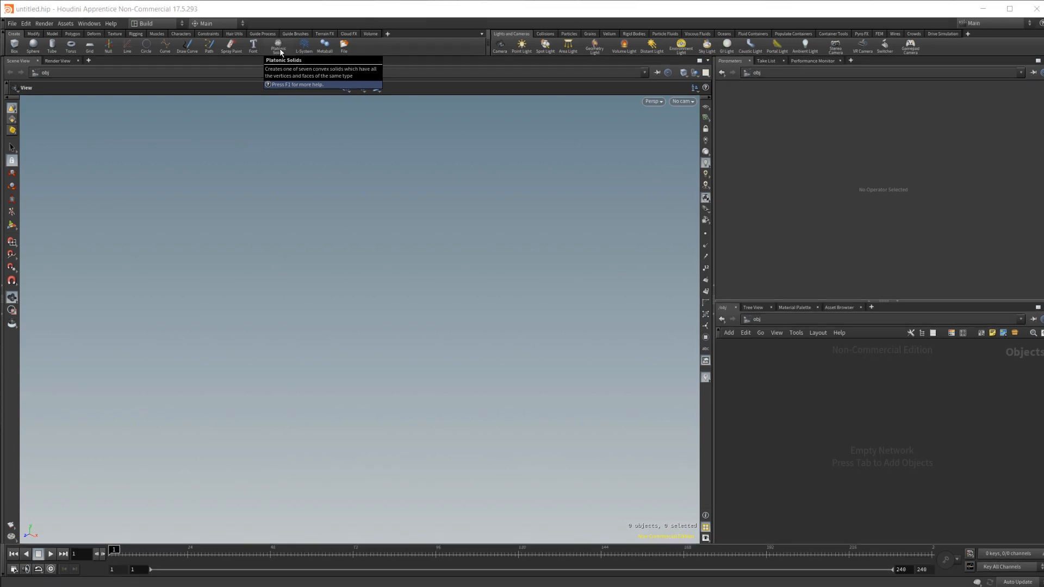
Add a Platonic Solids object and set its Solid Type to Dodecahedron
{"action": "left_click", "coordinate": [278, 45]}
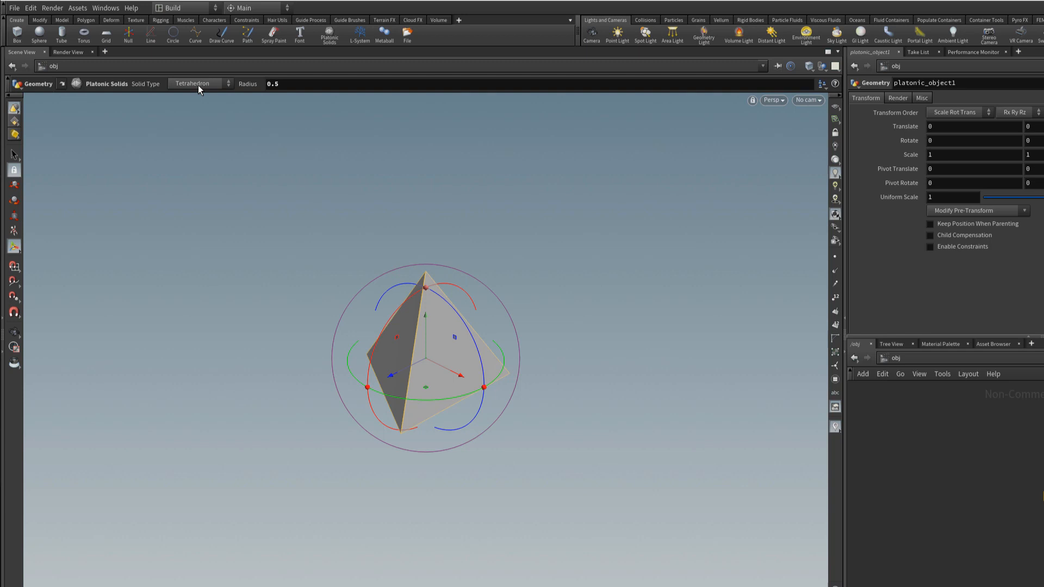
{"action": "left_click", "coordinate": [195, 83]}
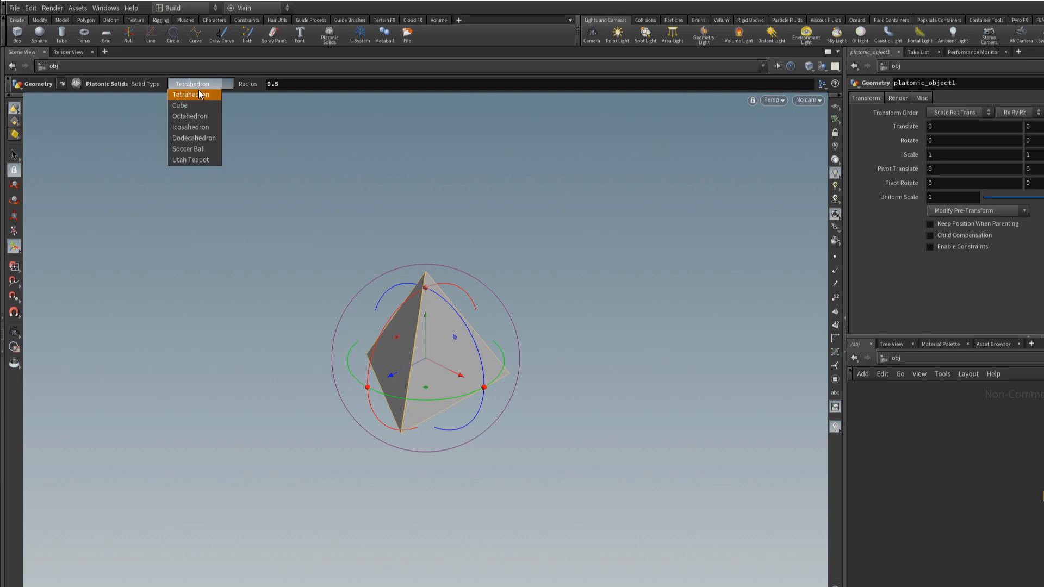
{"action": "mouse_move", "coordinate": [207, 141]}
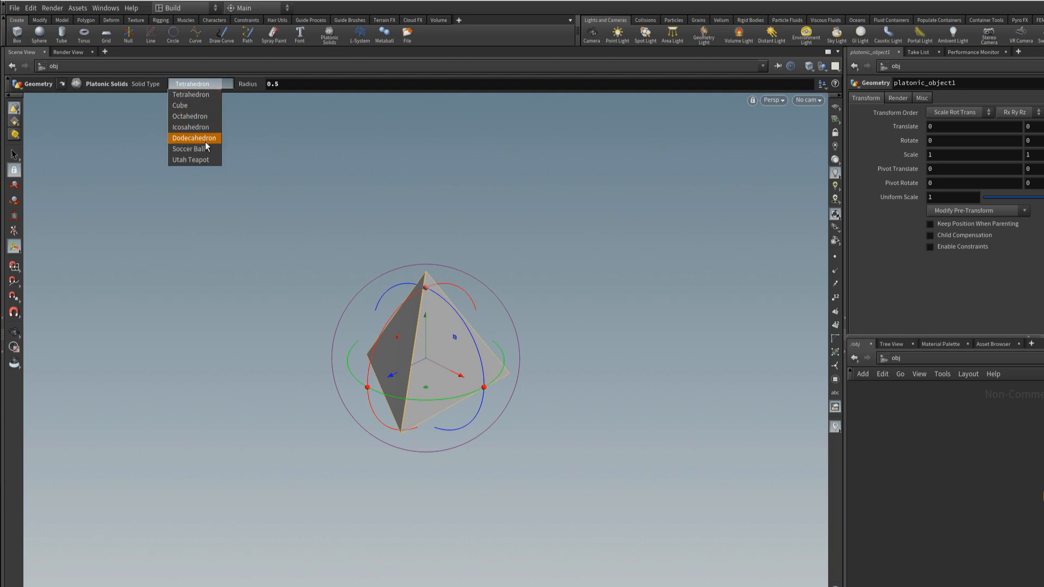
{"action": "left_click", "coordinate": [194, 138]}
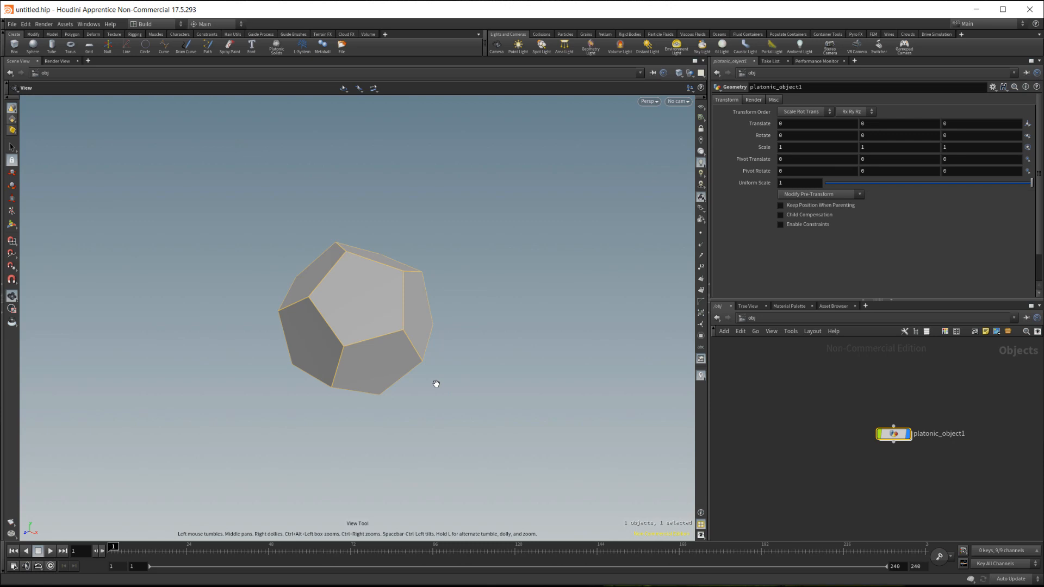
Add a Principled Shader material from the Material Palette into /mat for the dodecahedron
{"action": "key", "text": "f"}
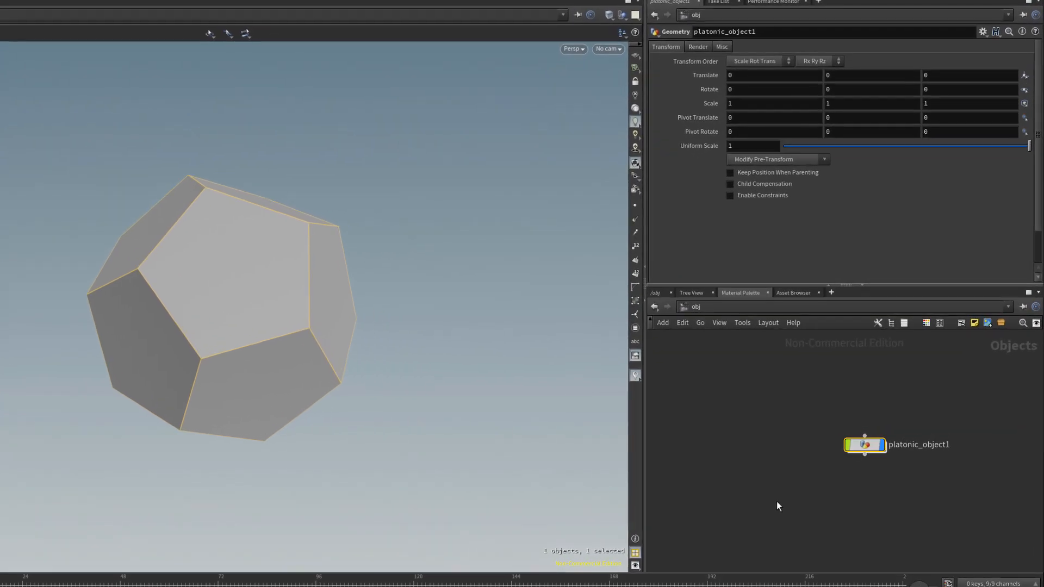
{"action": "left_click", "coordinate": [740, 292]}
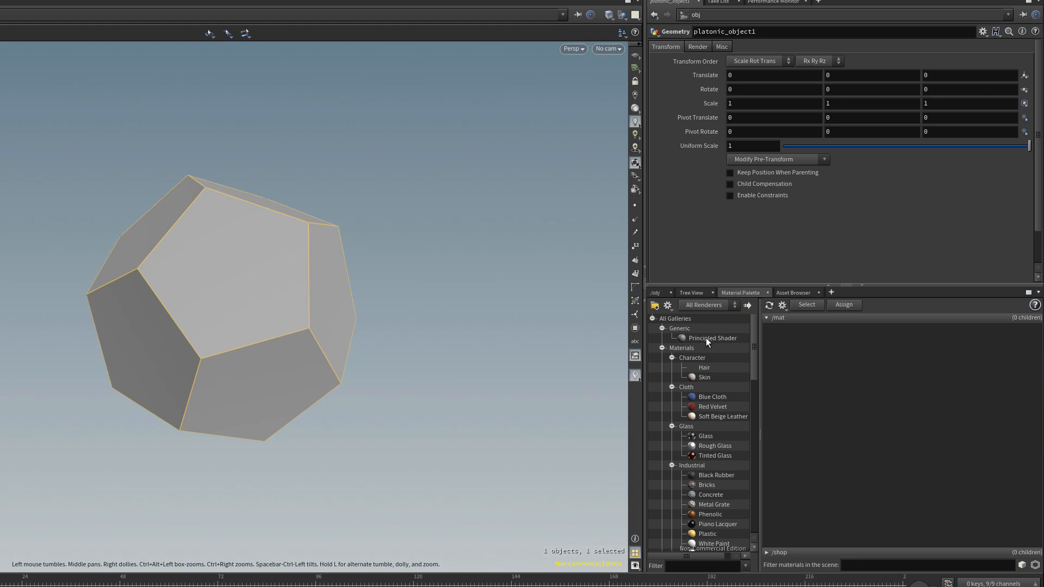
{"action": "left_click", "coordinate": [710, 337]}
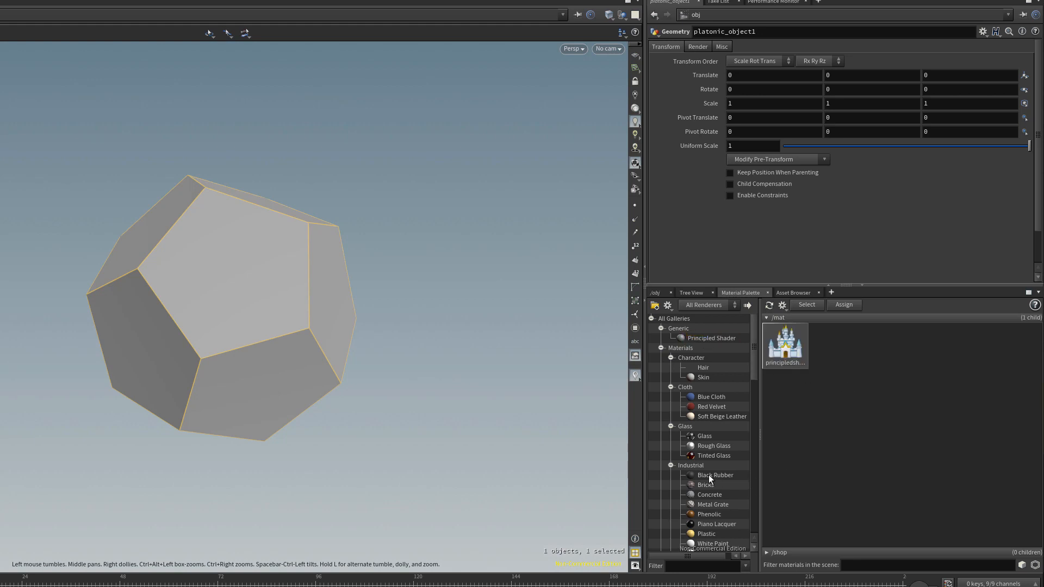
{"action": "scroll", "scroll_direction": "down", "scroll_amount": 3}
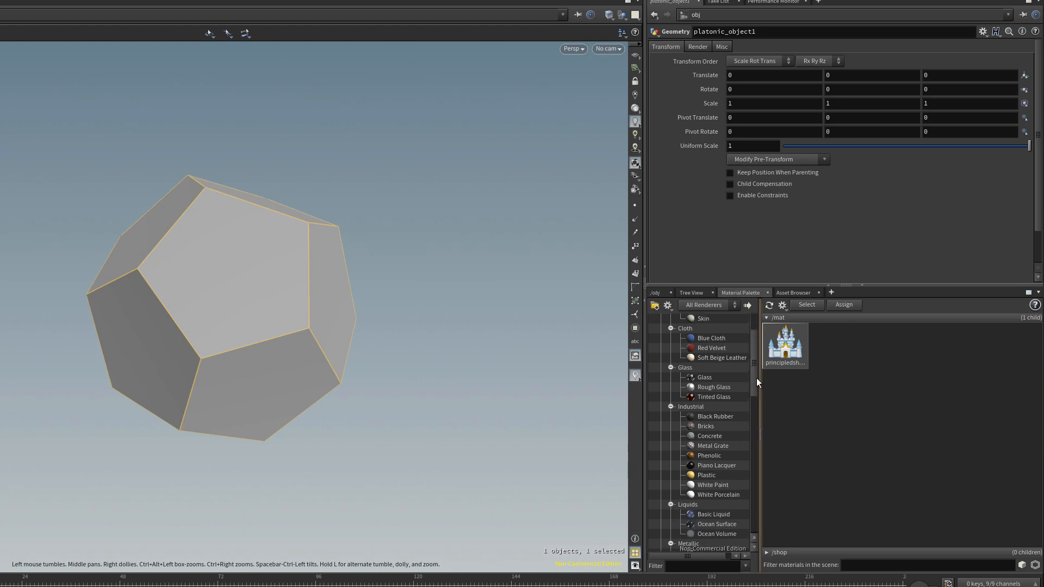
{"action": "scroll", "scroll_direction": "down", "scroll_amount": 3}
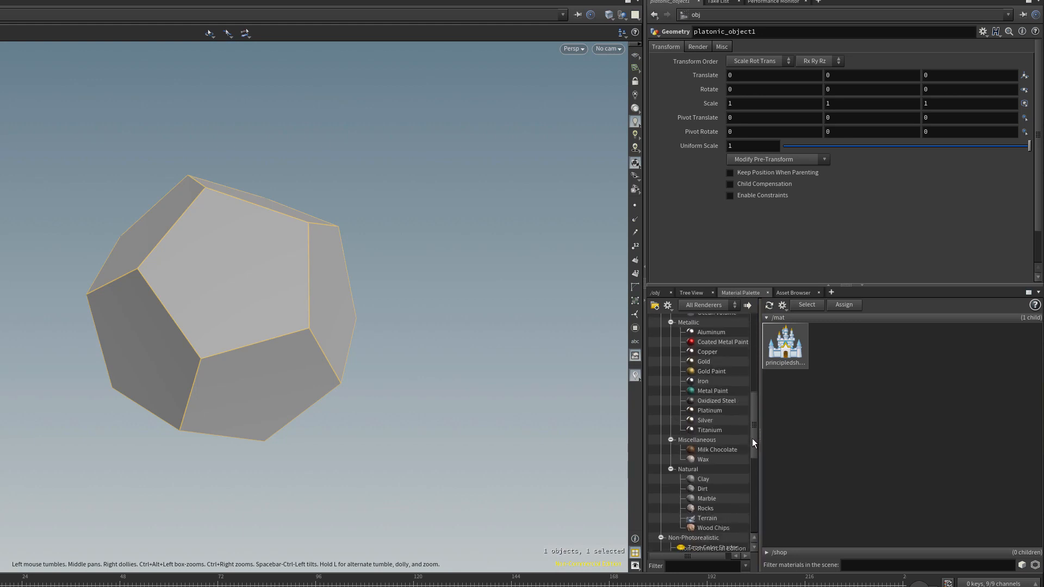
{"action": "mouse_move", "coordinate": [704, 378]}
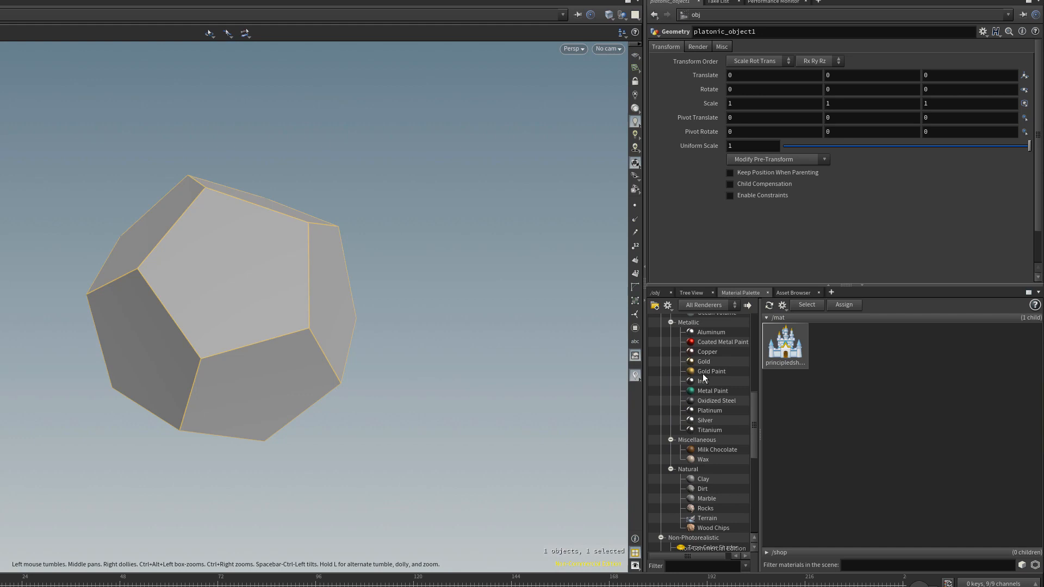
{"action": "mouse_move", "coordinate": [267, 233]}
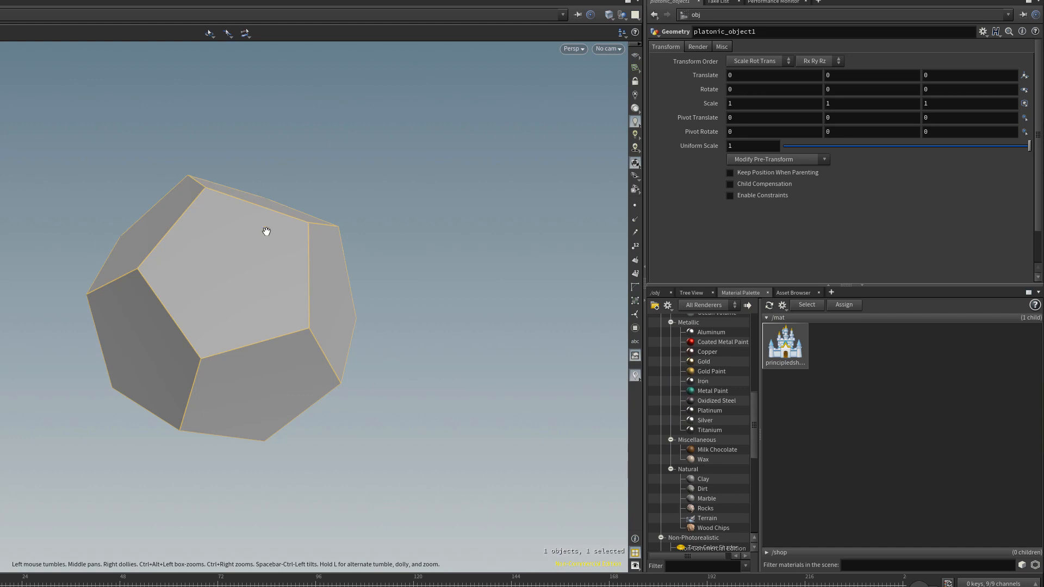
{"action": "mouse_move", "coordinate": [361, 304]}
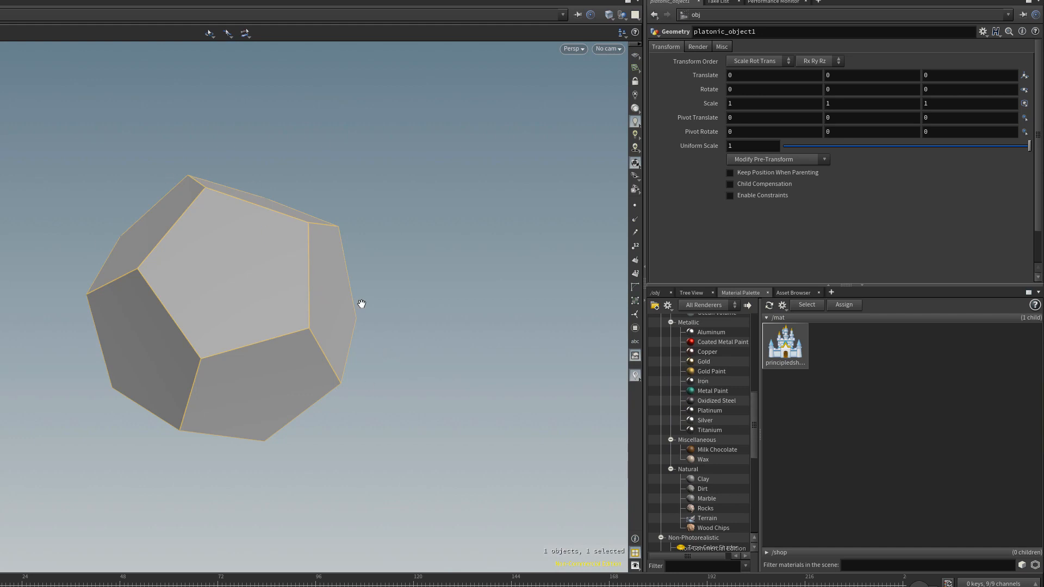
{"action": "mouse_move", "coordinate": [373, 297]}
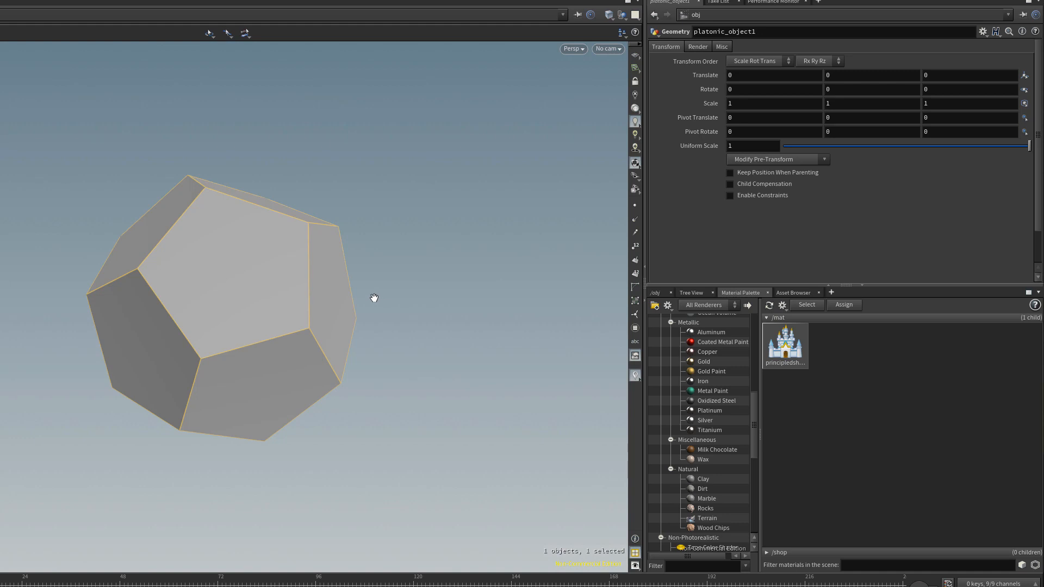
{"action": "mouse_move", "coordinate": [795, 358]}
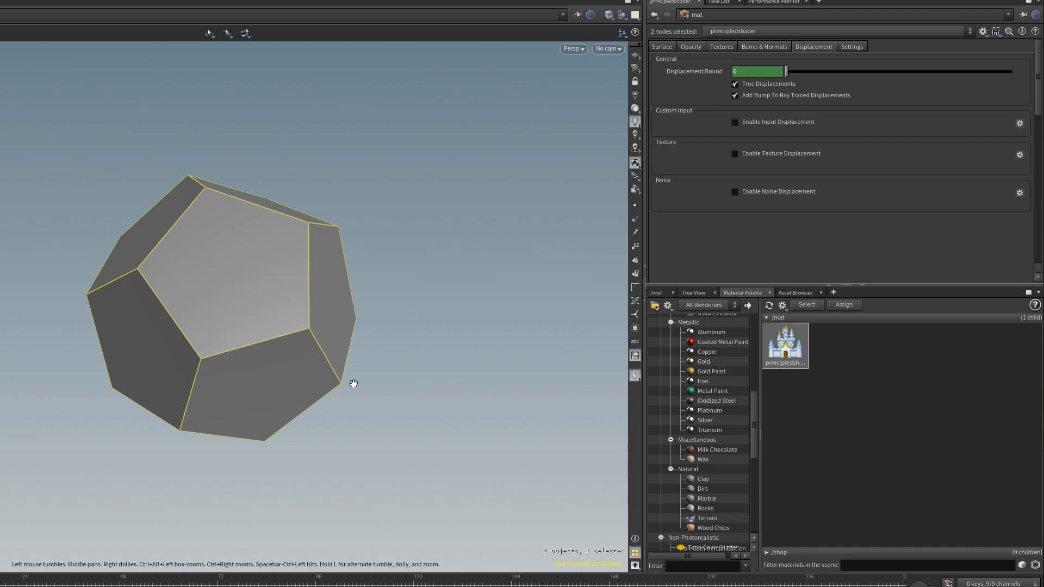
Create a Mantra - PBR render node and render the grey dodecahedron in the Render View
{"action": "left_click", "coordinate": [52, 27]}
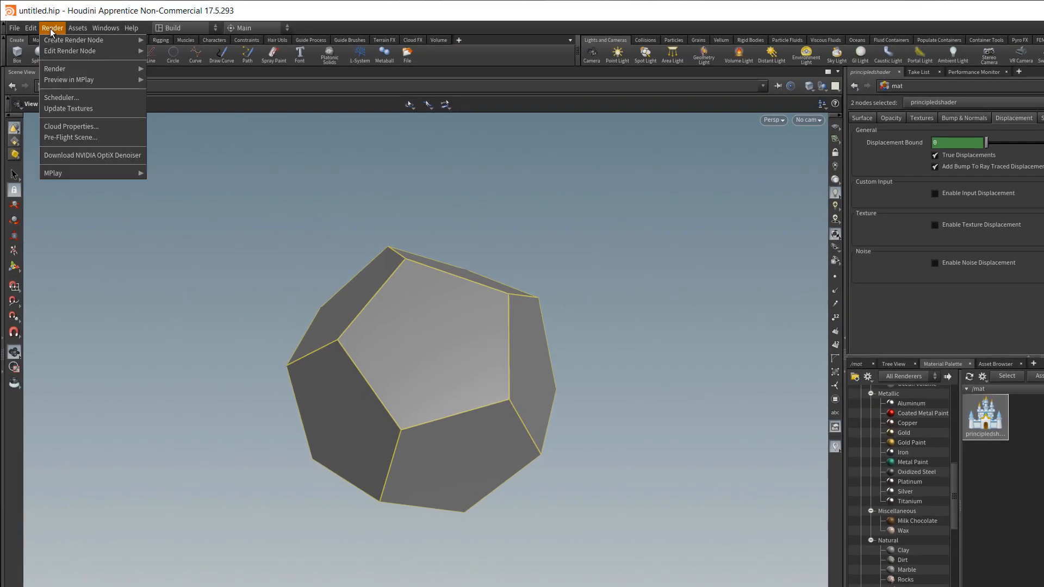
{"action": "mouse_move", "coordinate": [73, 39]}
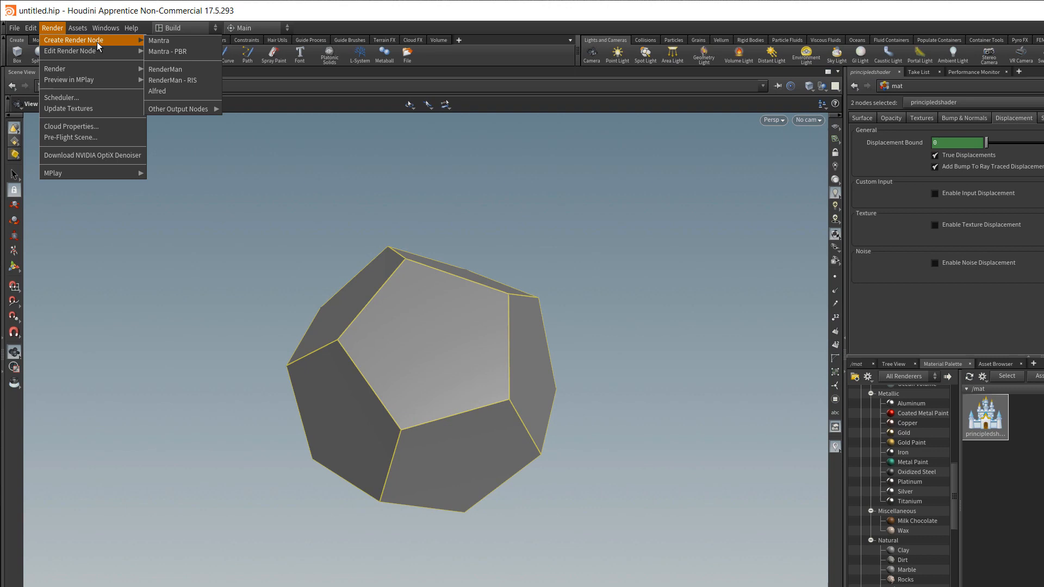
{"action": "mouse_move", "coordinate": [179, 51]}
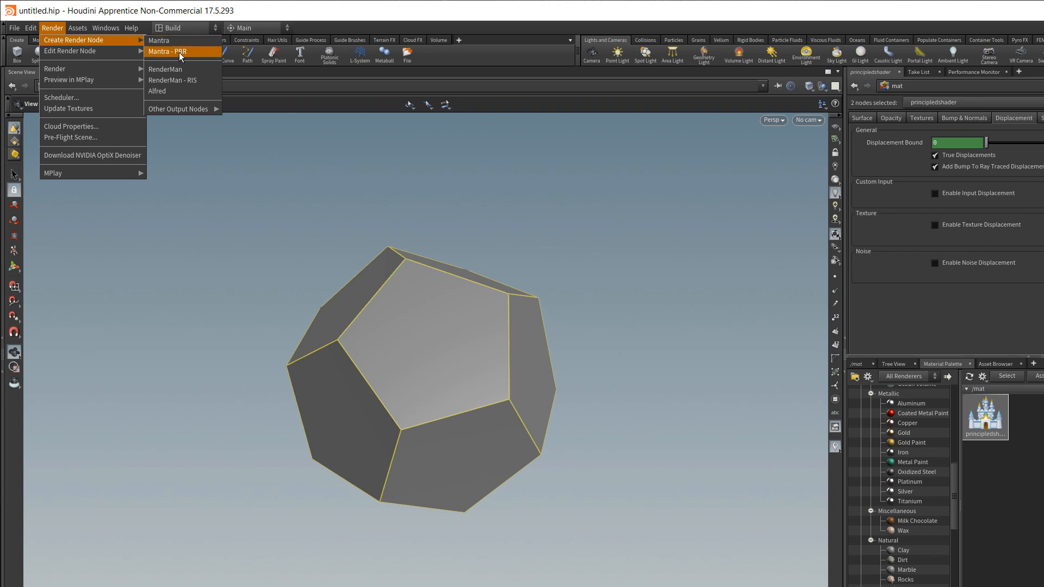
{"action": "left_click", "coordinate": [168, 51]}
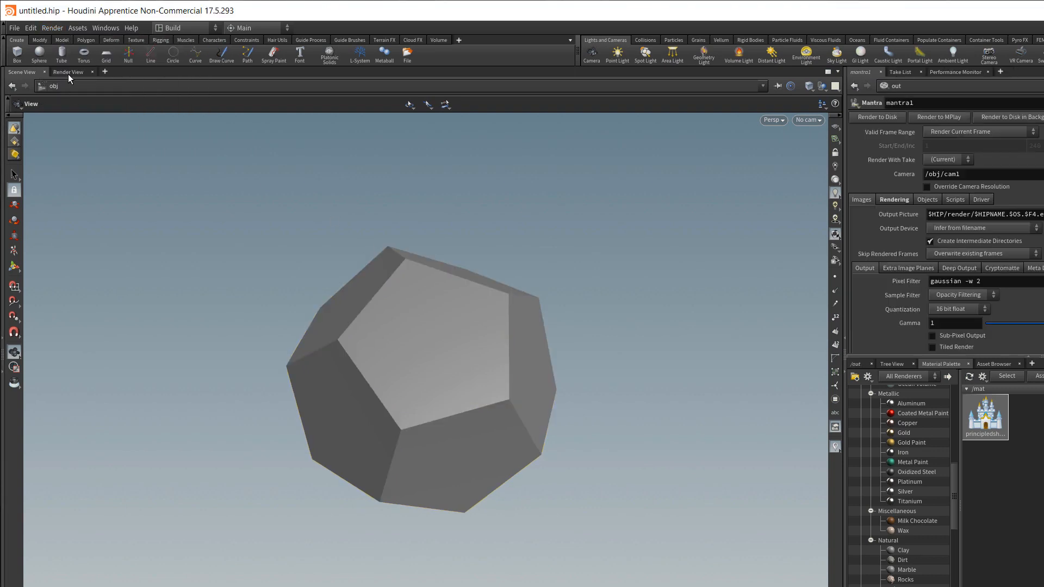
{"action": "left_click", "coordinate": [68, 72]}
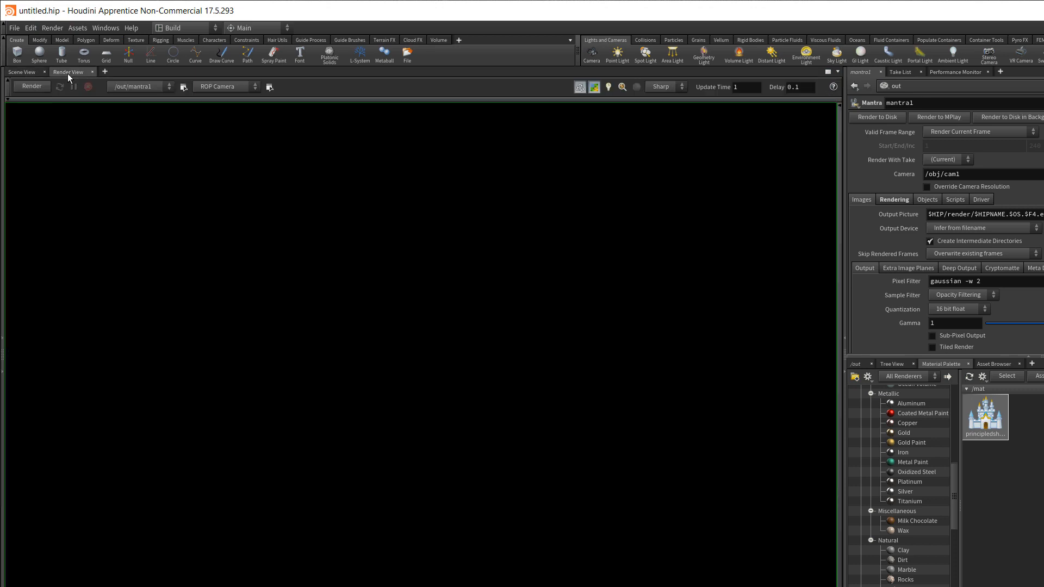
{"action": "left_click", "coordinate": [31, 86]}
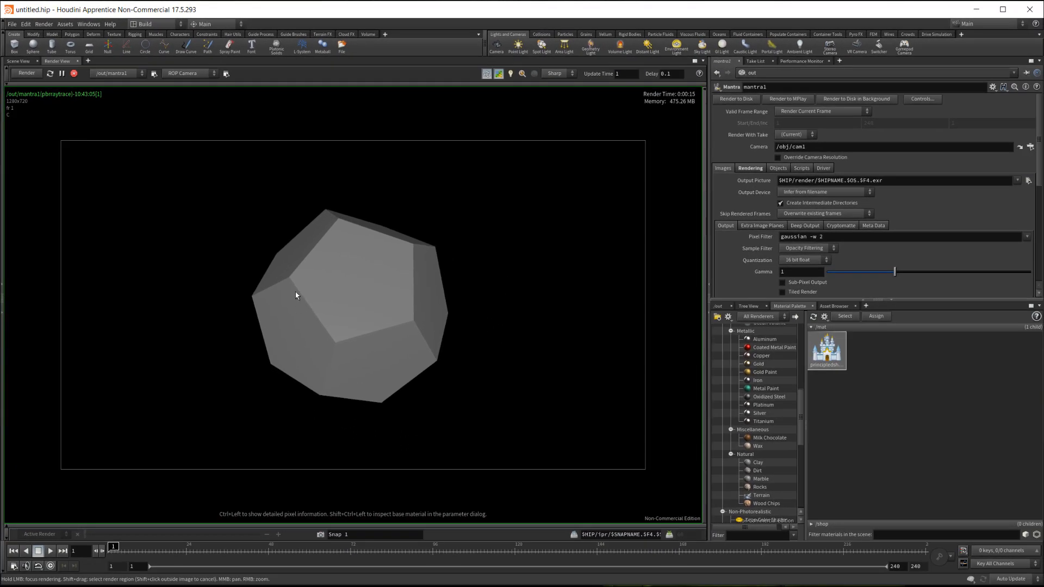
{"action": "mouse_move", "coordinate": [368, 311]}
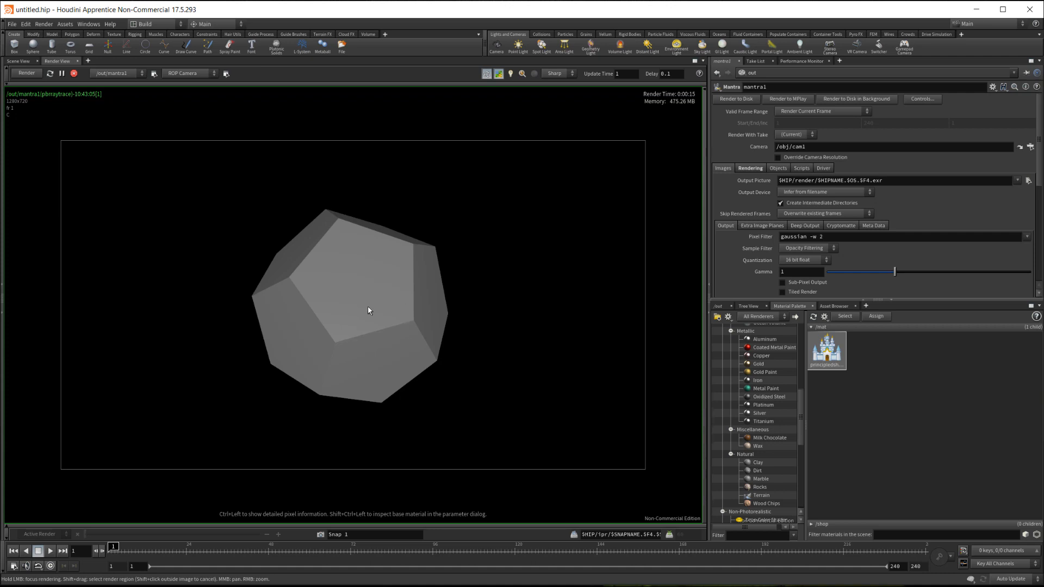
{"action": "mouse_move", "coordinate": [379, 325]}
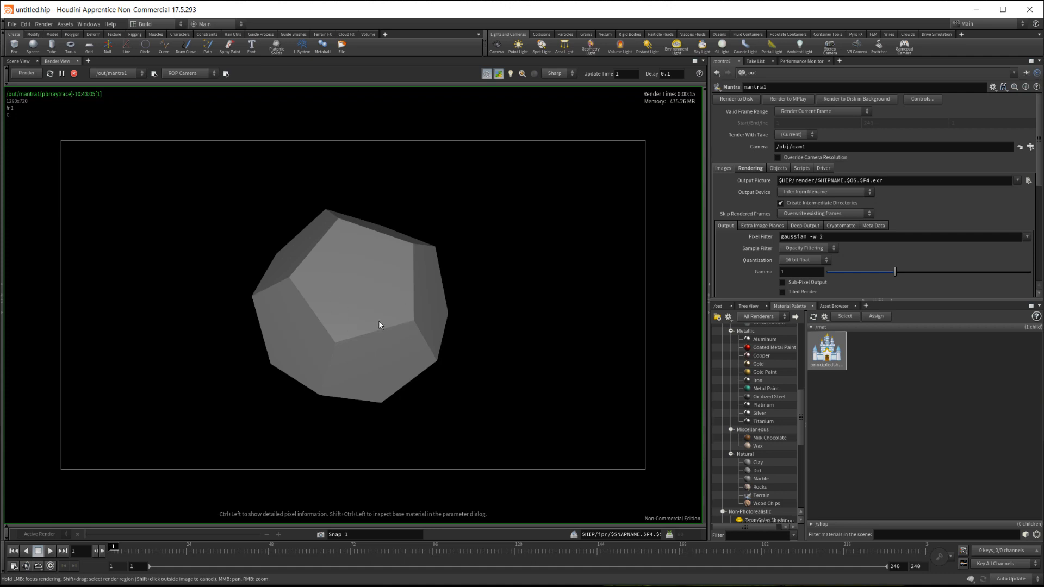
{"action": "mouse_move", "coordinate": [298, 280]}
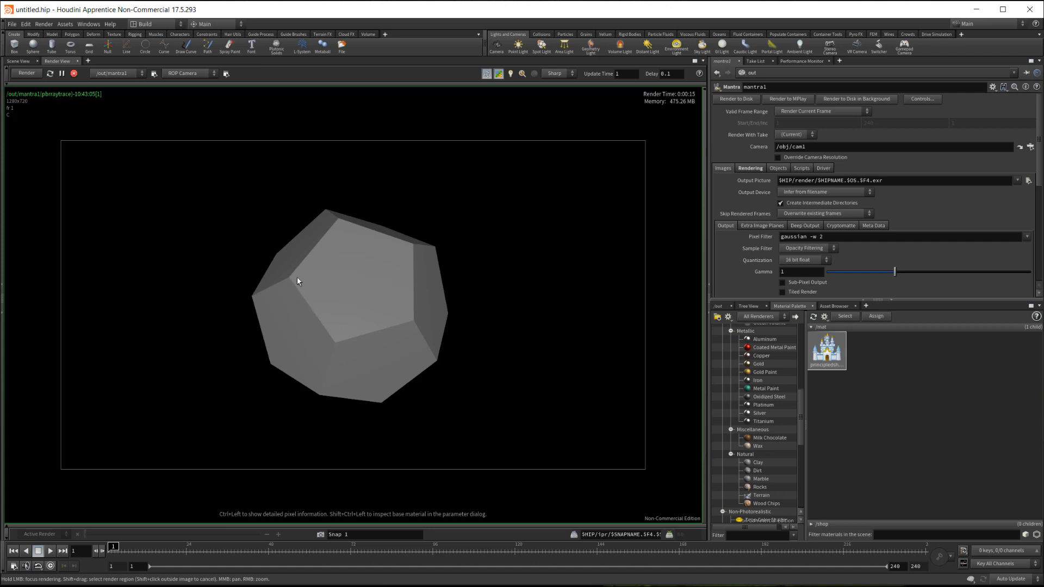
{"action": "mouse_move", "coordinate": [289, 288]}
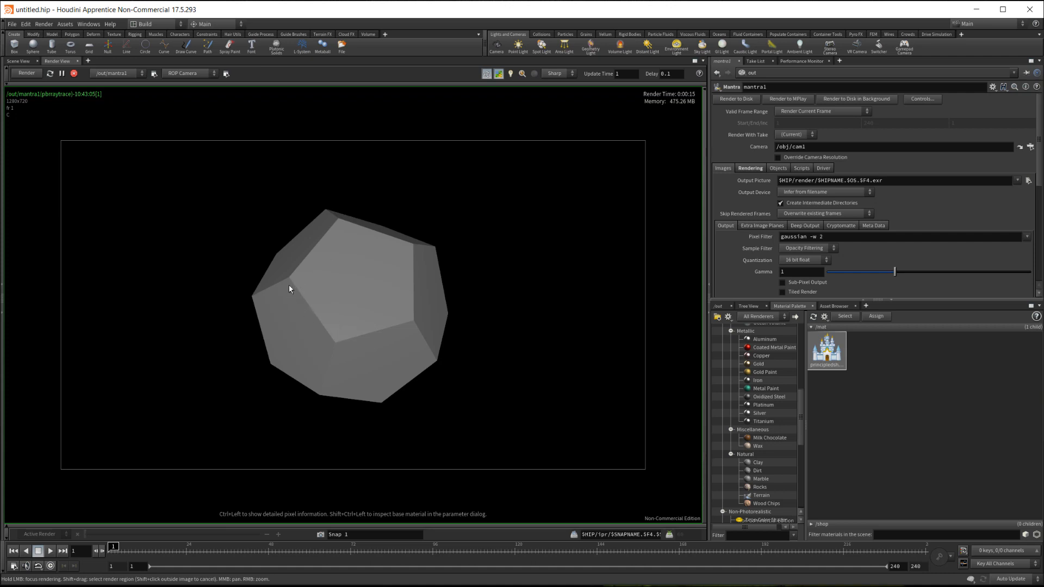
{"action": "mouse_move", "coordinate": [353, 331]}
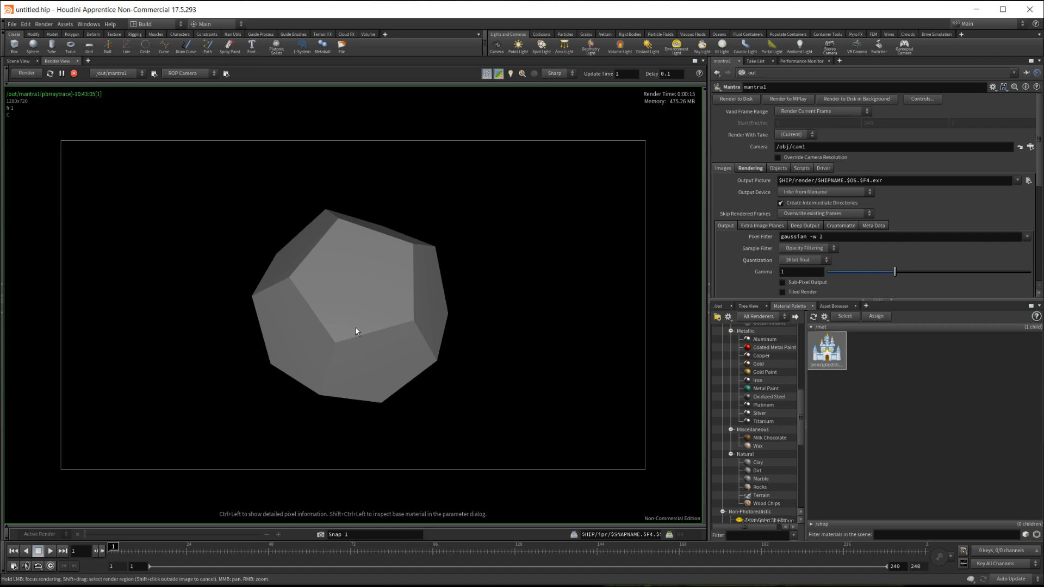
{"action": "mouse_move", "coordinate": [456, 375]}
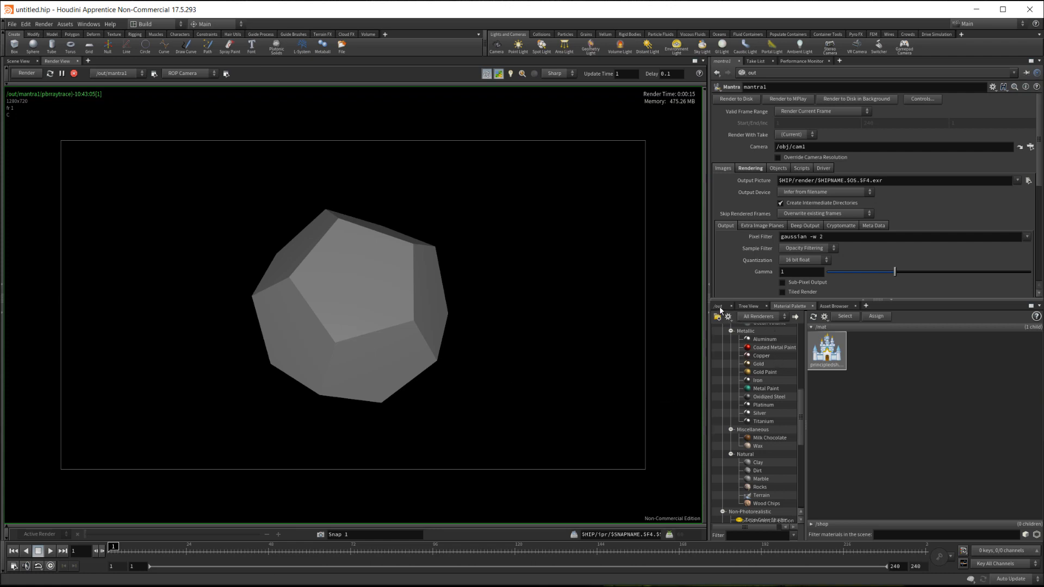
Navigate the network pane to /mat to edit the principledshader's parameters
{"action": "left_click", "coordinate": [748, 305]}
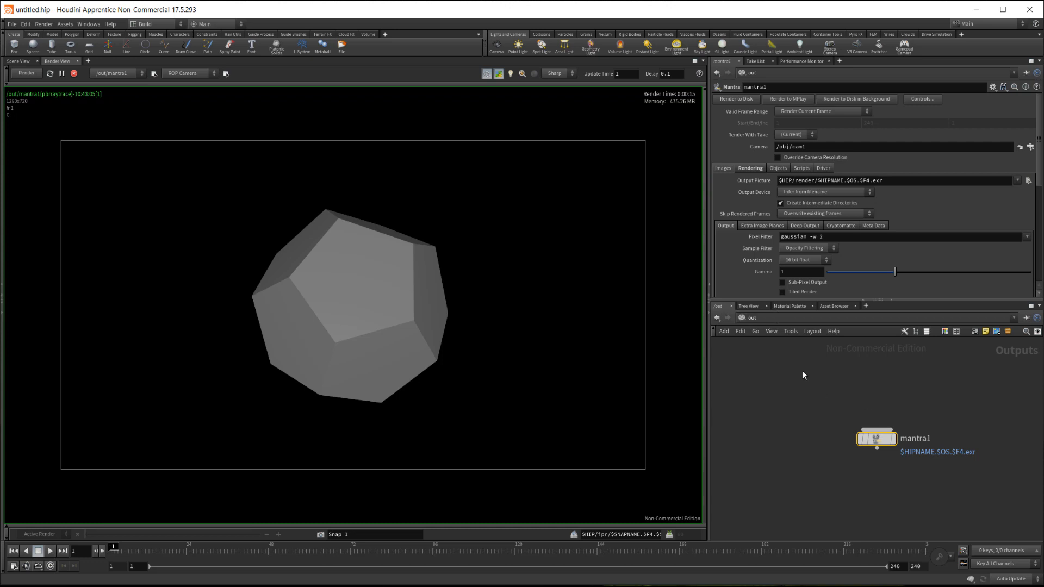
{"action": "left_click", "coordinate": [752, 317]}
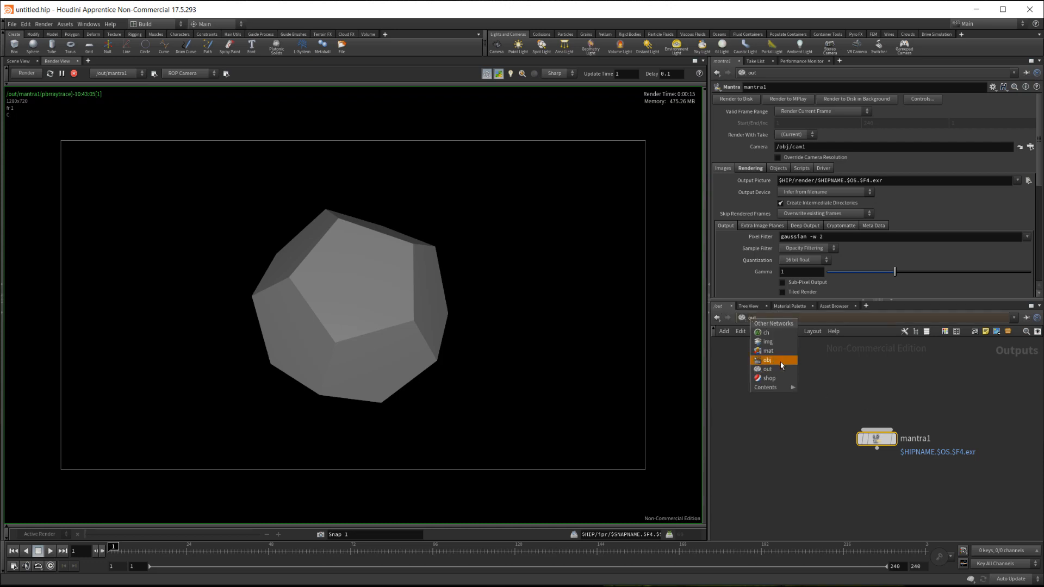
{"action": "left_click", "coordinate": [766, 351]}
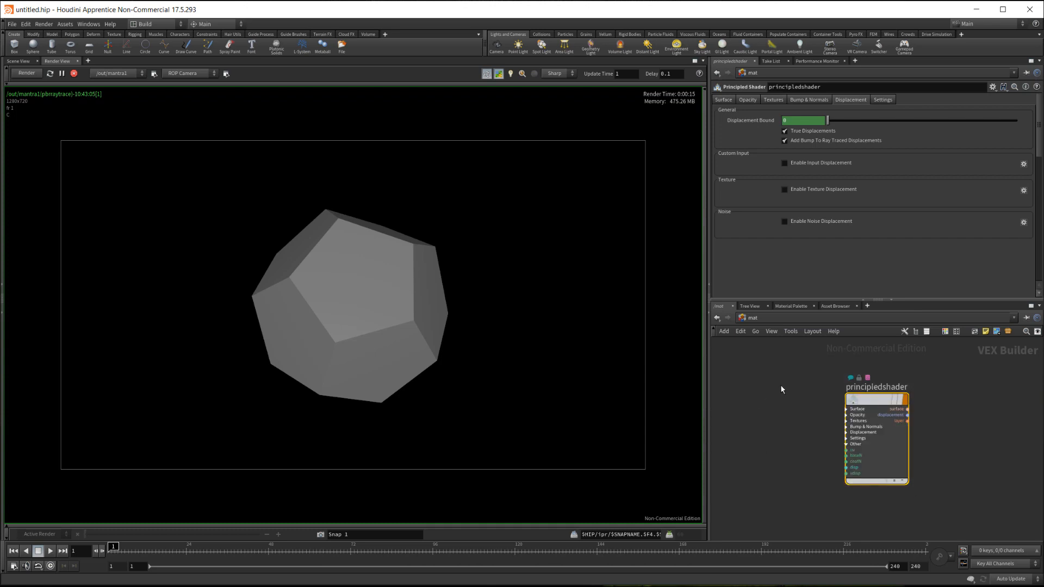
{"action": "mouse_move", "coordinate": [960, 485]}
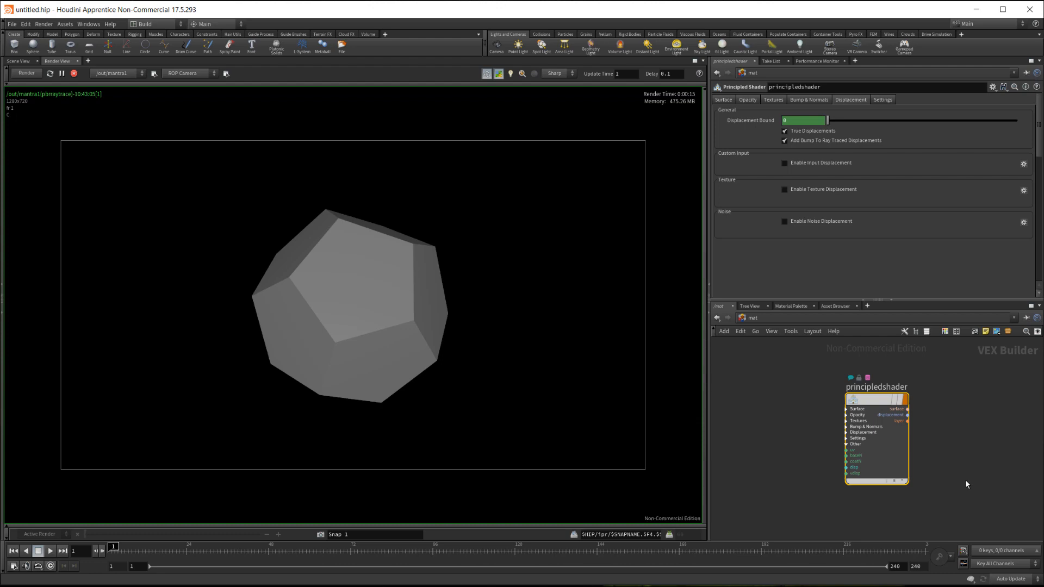
{"action": "mouse_move", "coordinate": [799, 383]}
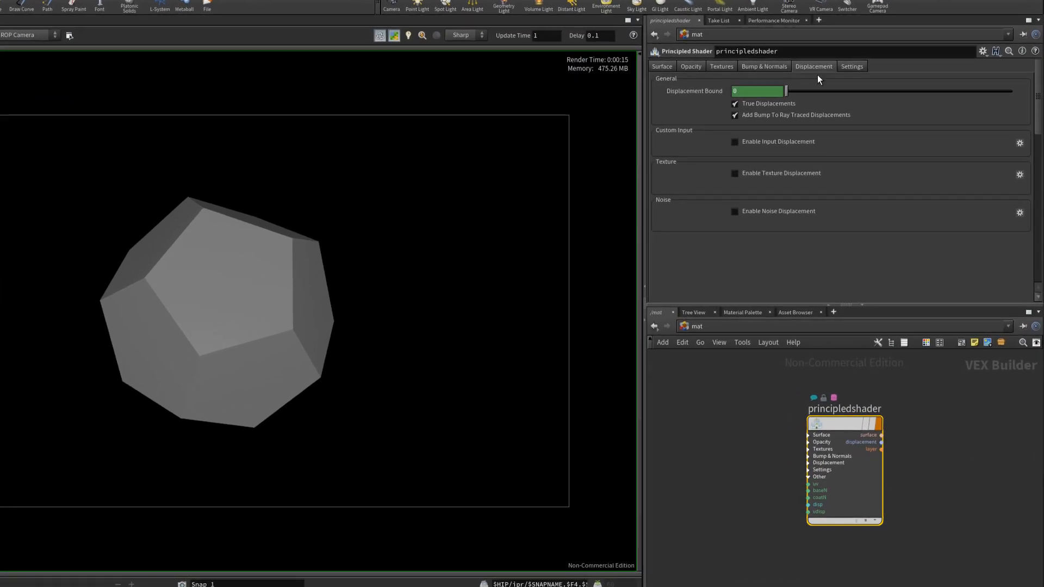
{"action": "mouse_move", "coordinate": [772, 72]}
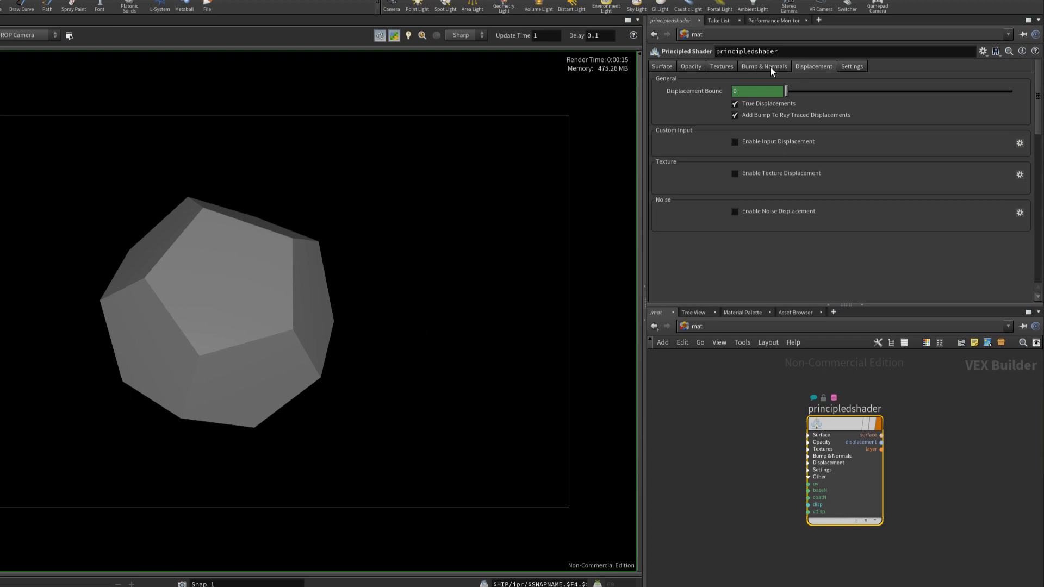
{"action": "mouse_move", "coordinate": [763, 70]}
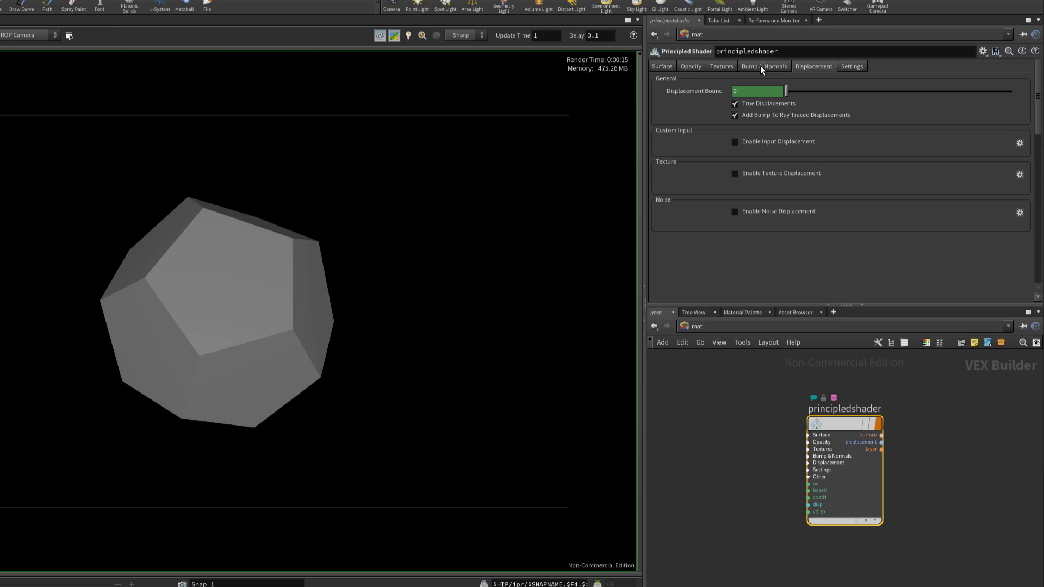
In Bump & Normals, enable Round Edge Radius to preview the render, then disable it again
{"action": "left_click", "coordinate": [764, 67]}
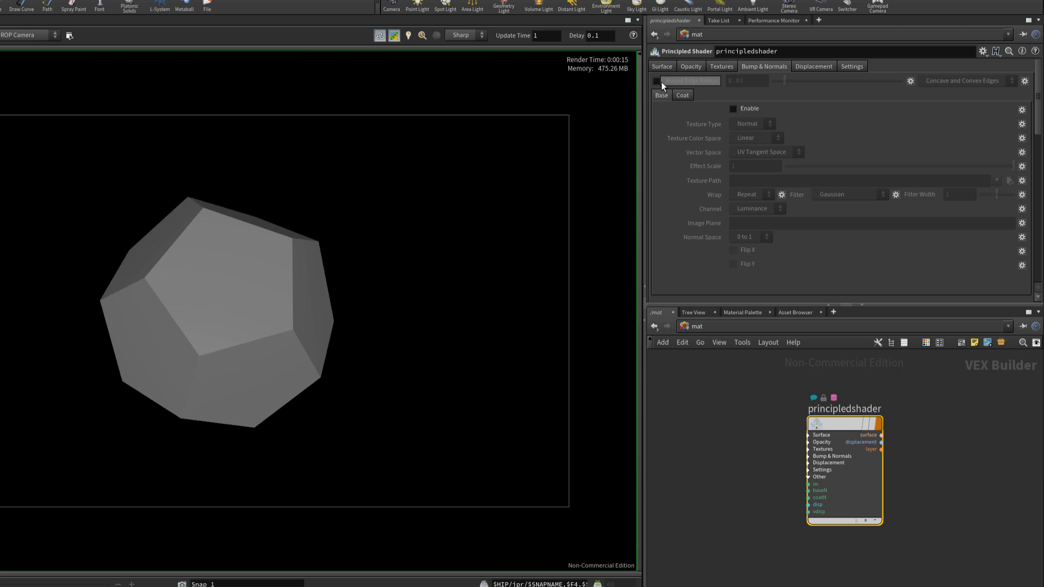
{"action": "mouse_move", "coordinate": [717, 95]}
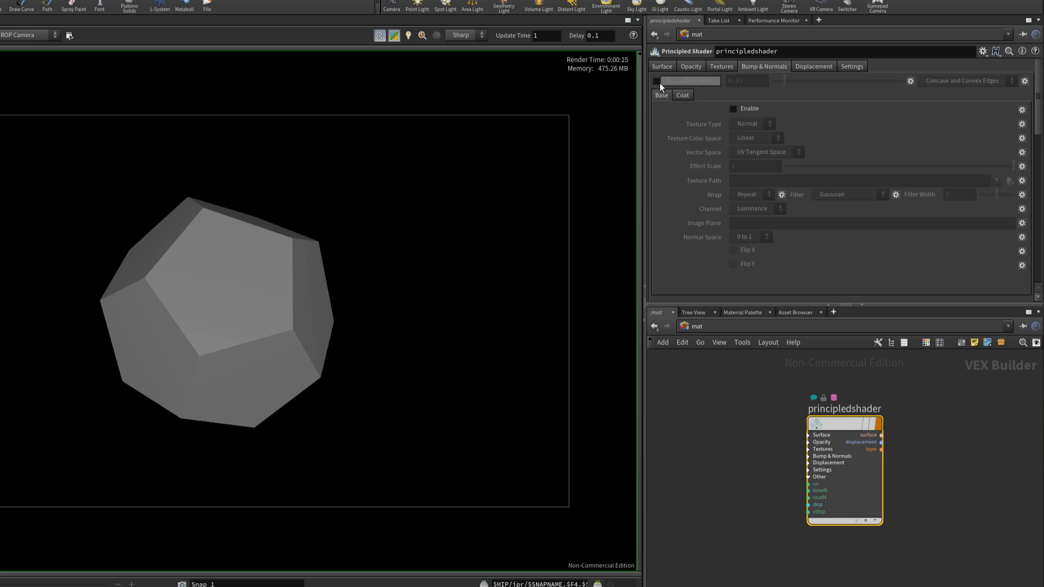
{"action": "left_click", "coordinate": [657, 81]}
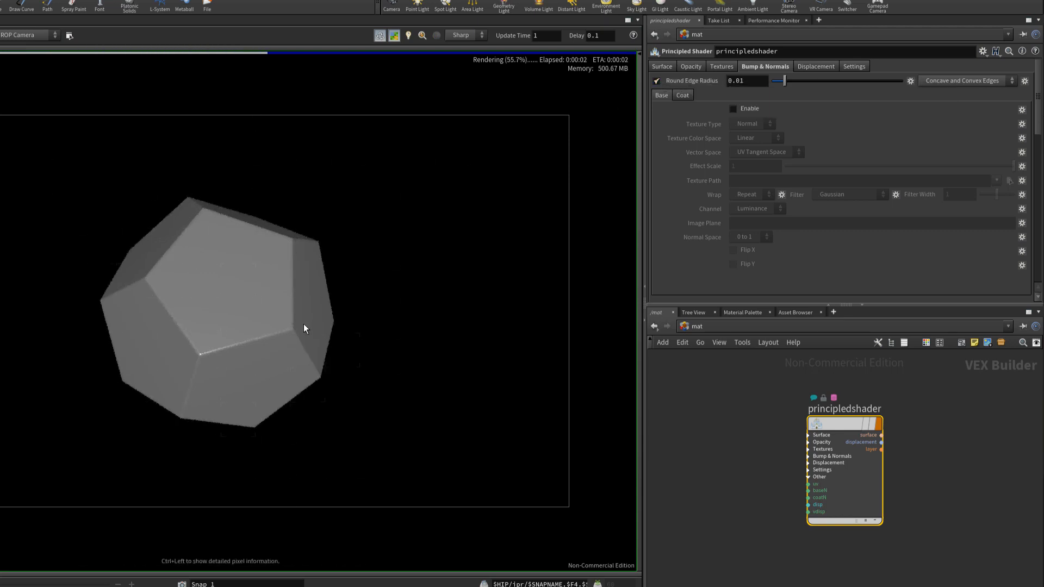
{"action": "mouse_move", "coordinate": [205, 415]}
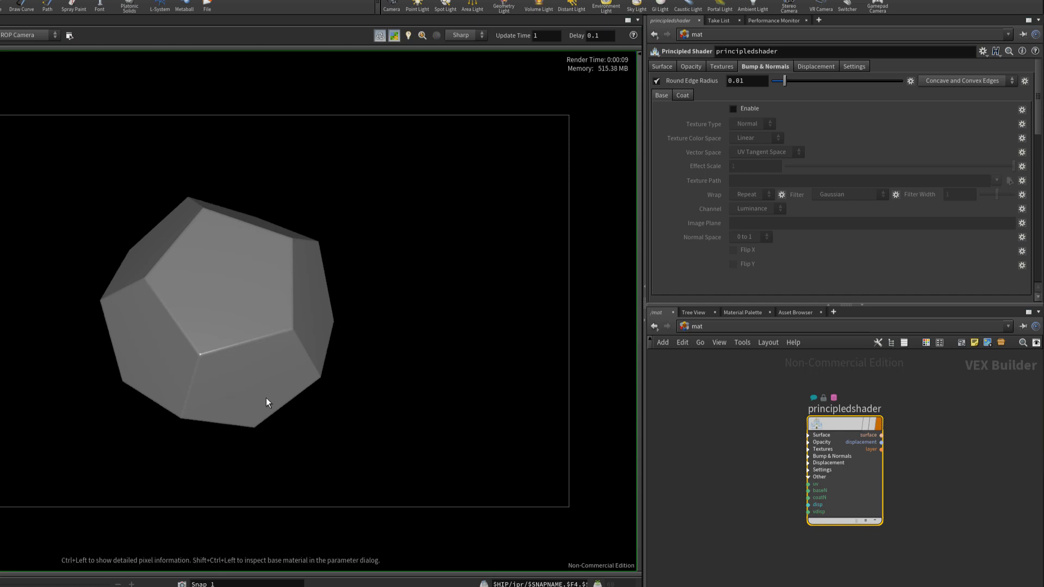
{"action": "left_click", "coordinate": [657, 81]}
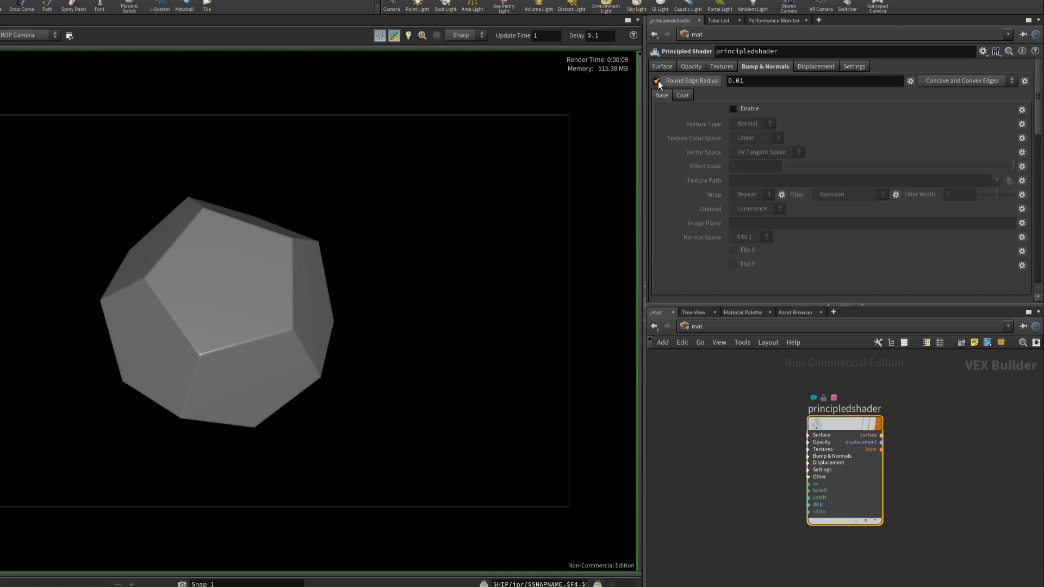
{"action": "left_click", "coordinate": [657, 80]}
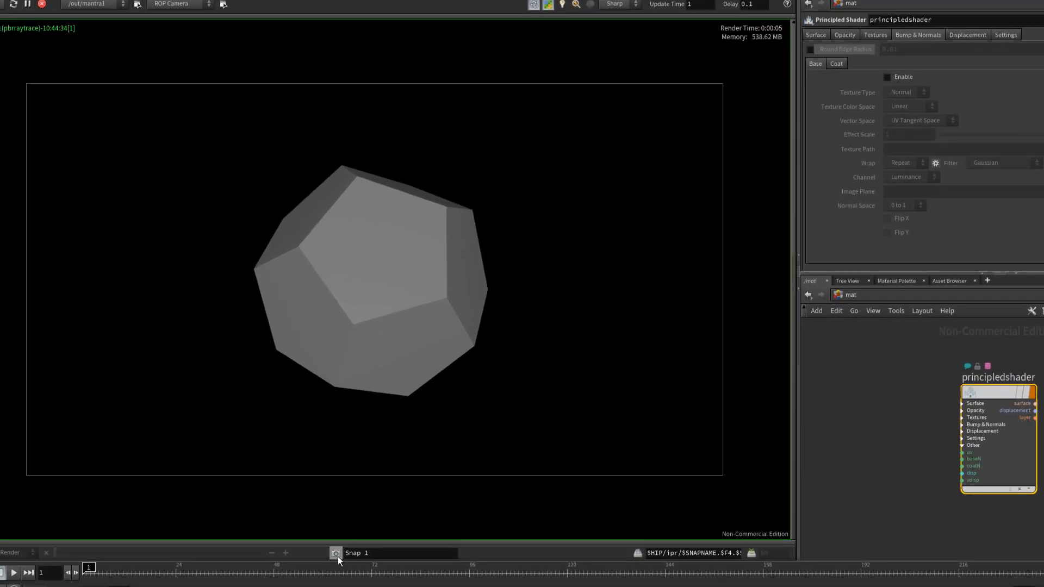
Snapshot the sharp render, re-enable Round Edge Radius at 0.008, and snapshot the softened render
{"action": "left_click", "coordinate": [334, 553]}
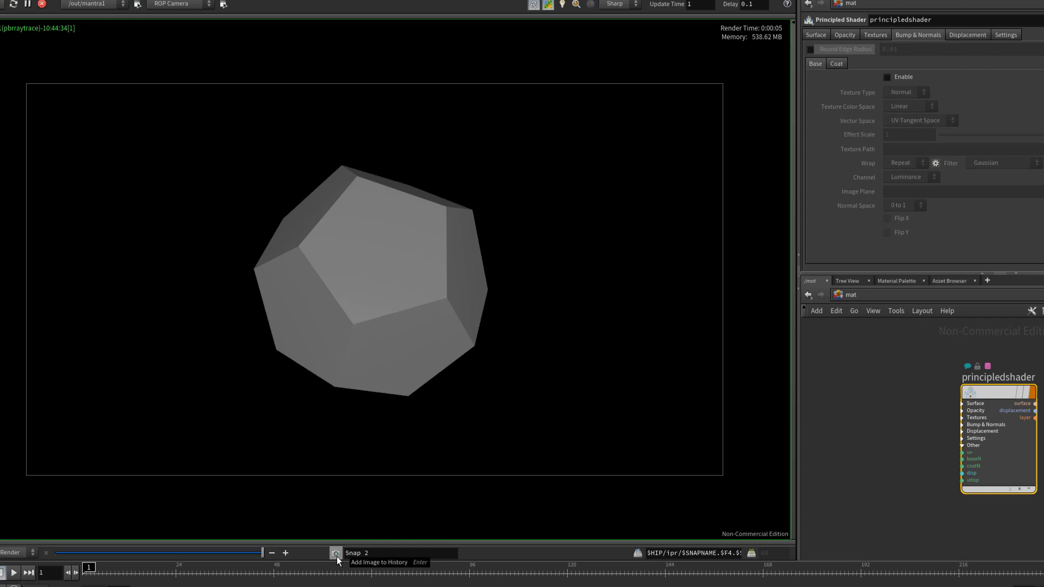
{"action": "mouse_move", "coordinate": [806, 97]}
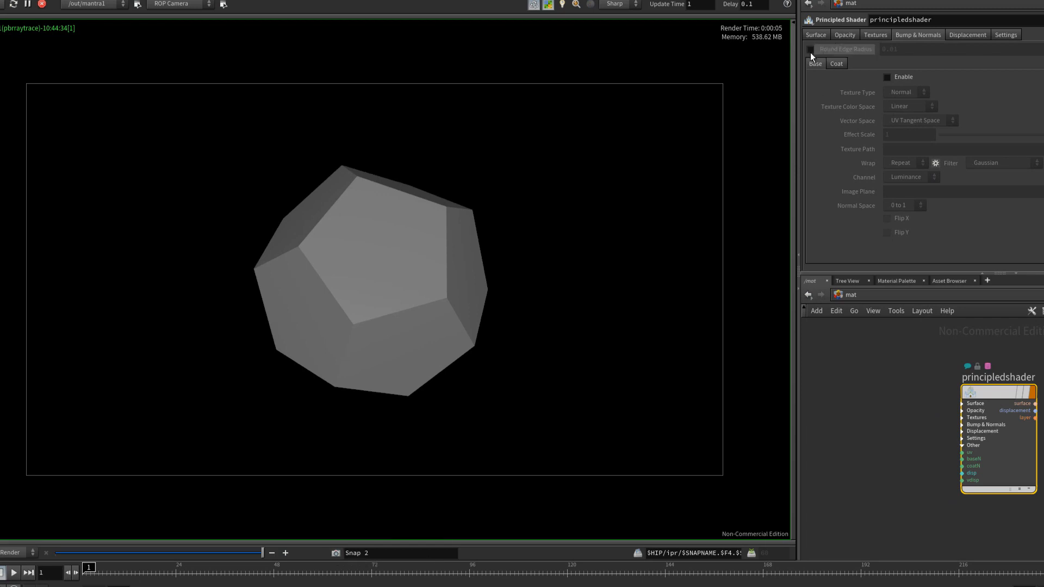
{"action": "left_click", "coordinate": [811, 49]}
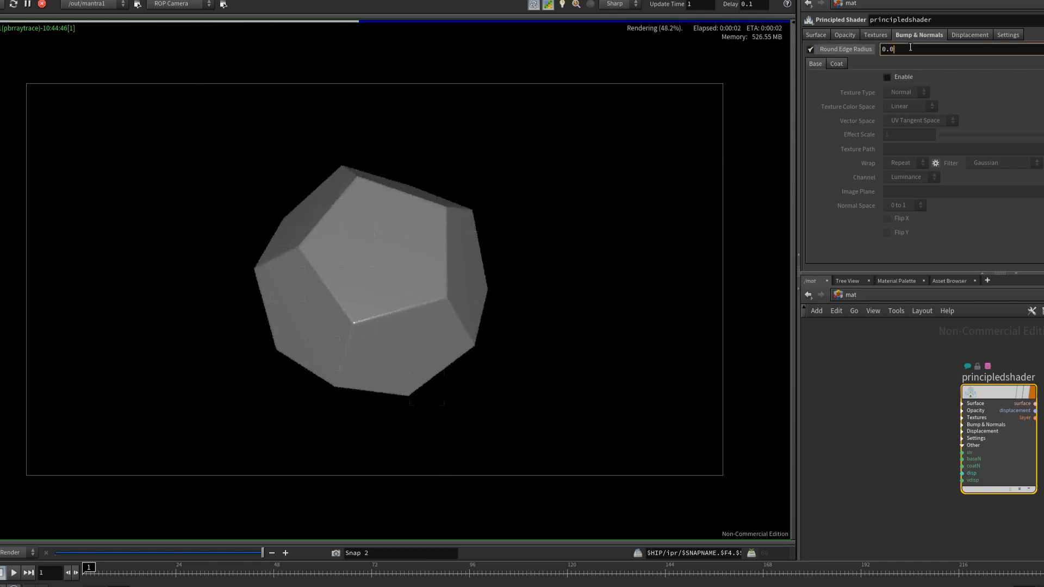
{"action": "type", "text": "0.0080000000000000002"}
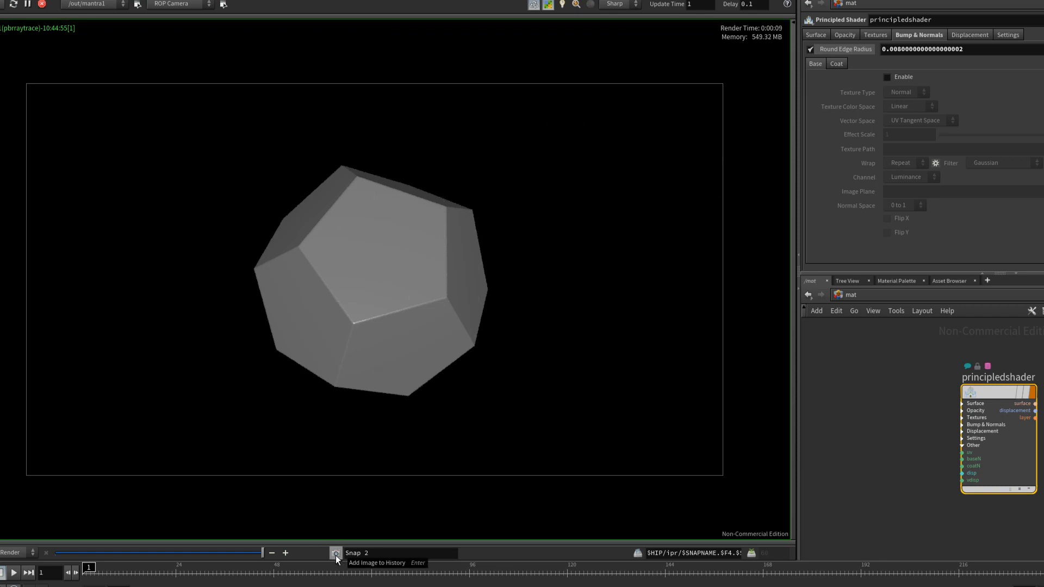
{"action": "left_click", "coordinate": [336, 553]}
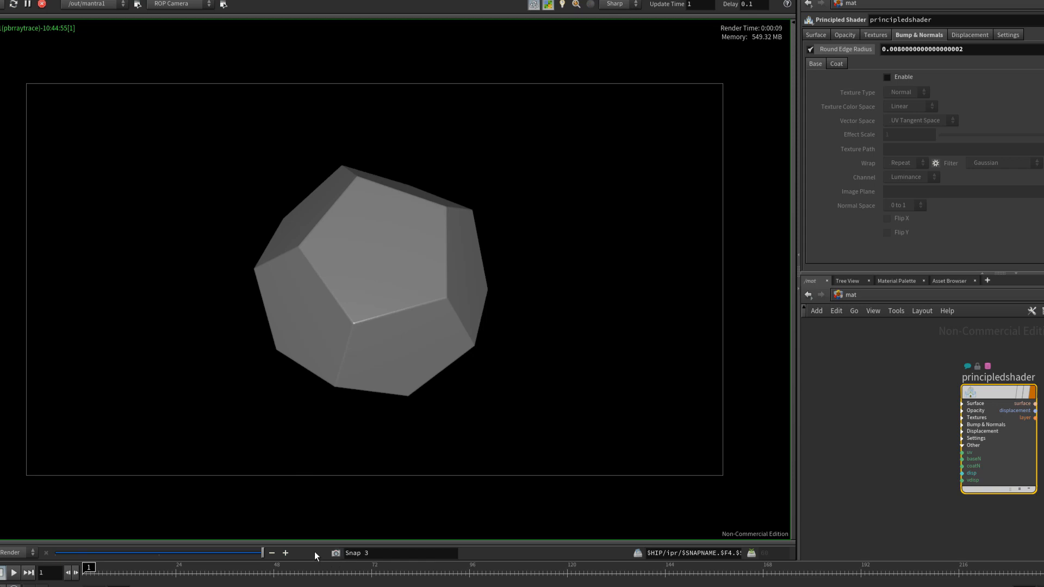
{"action": "mouse_move", "coordinate": [262, 557]}
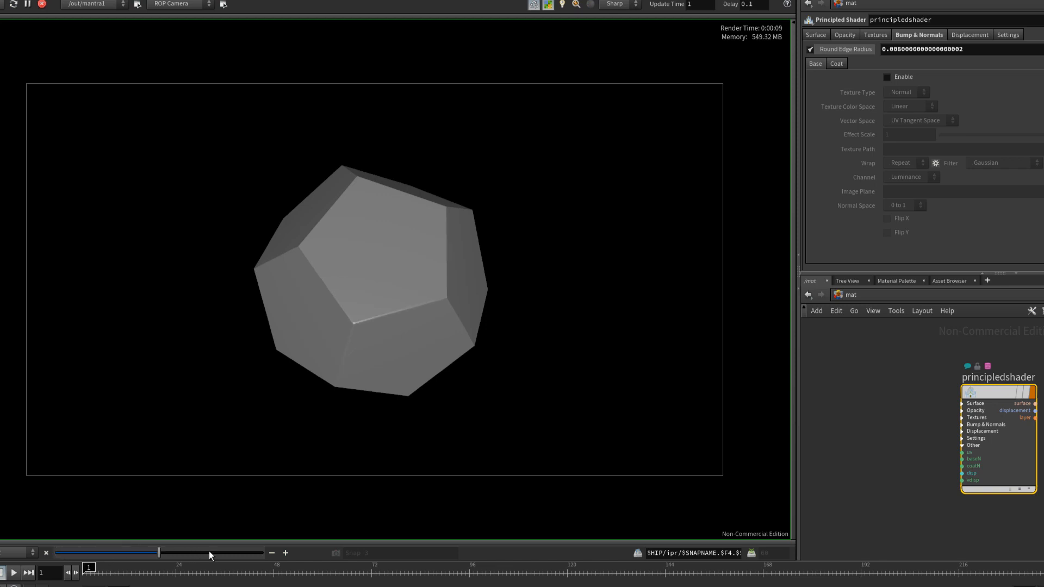
{"action": "mouse_move", "coordinate": [239, 540]}
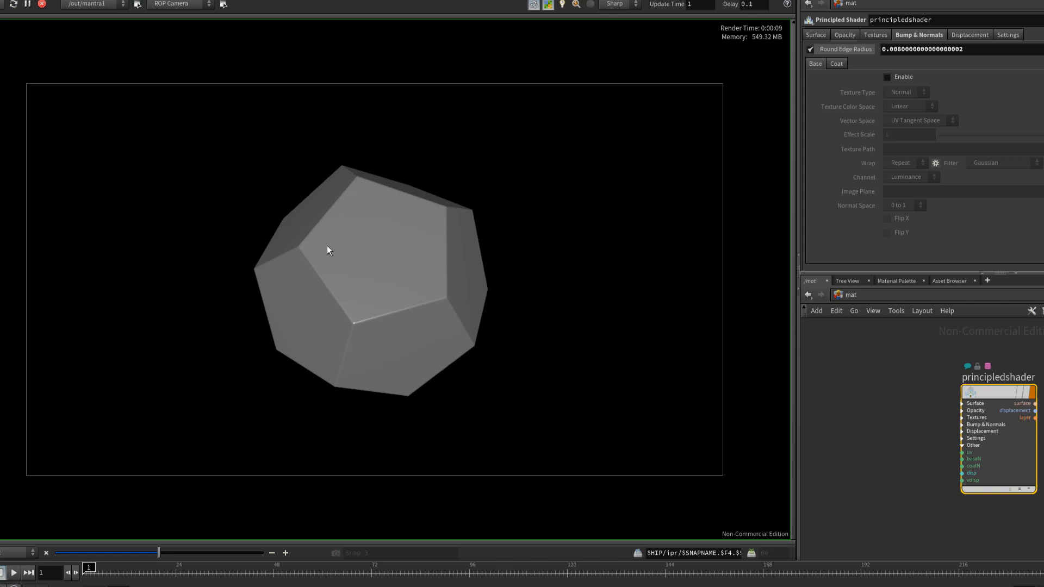
{"action": "mouse_move", "coordinate": [462, 225]}
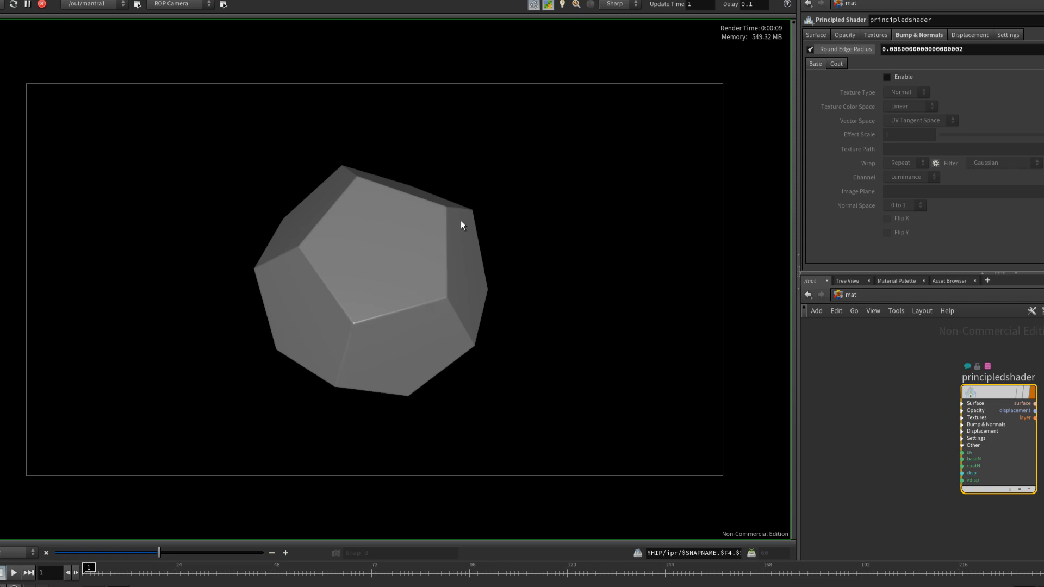
{"action": "mouse_move", "coordinate": [411, 342]}
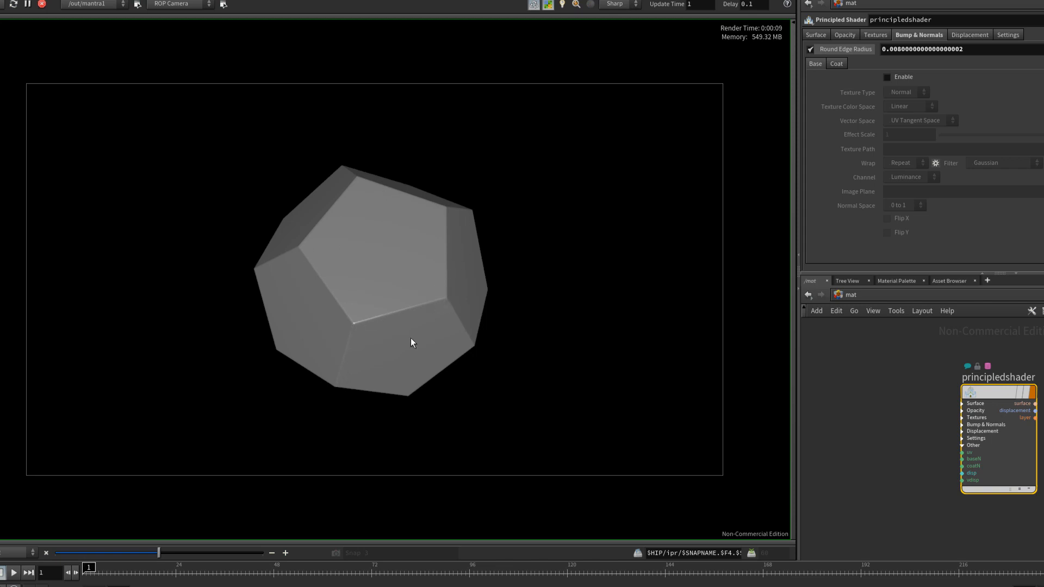
{"action": "mouse_move", "coordinate": [395, 198]}
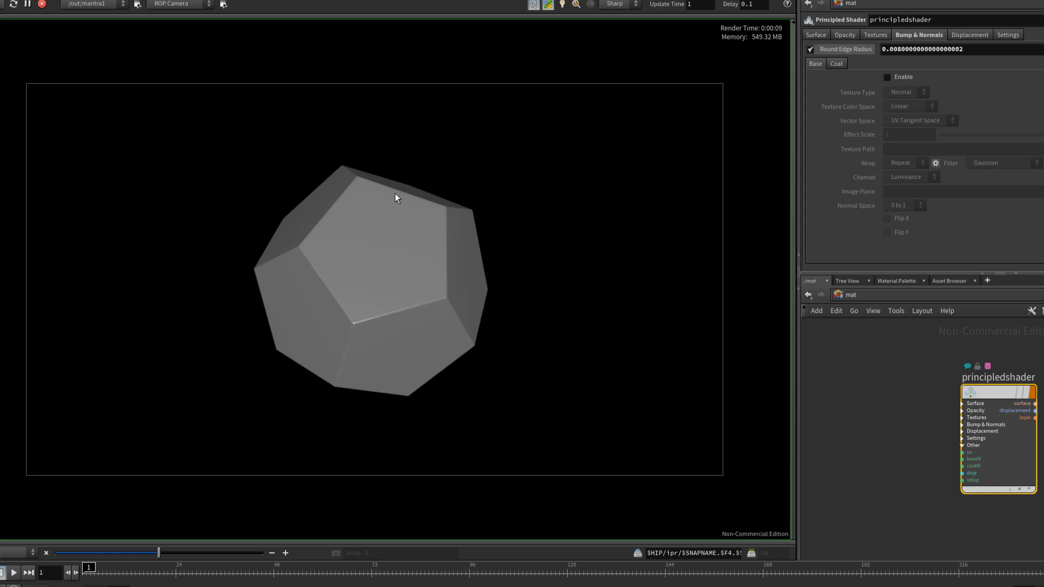
{"action": "mouse_move", "coordinate": [388, 201]}
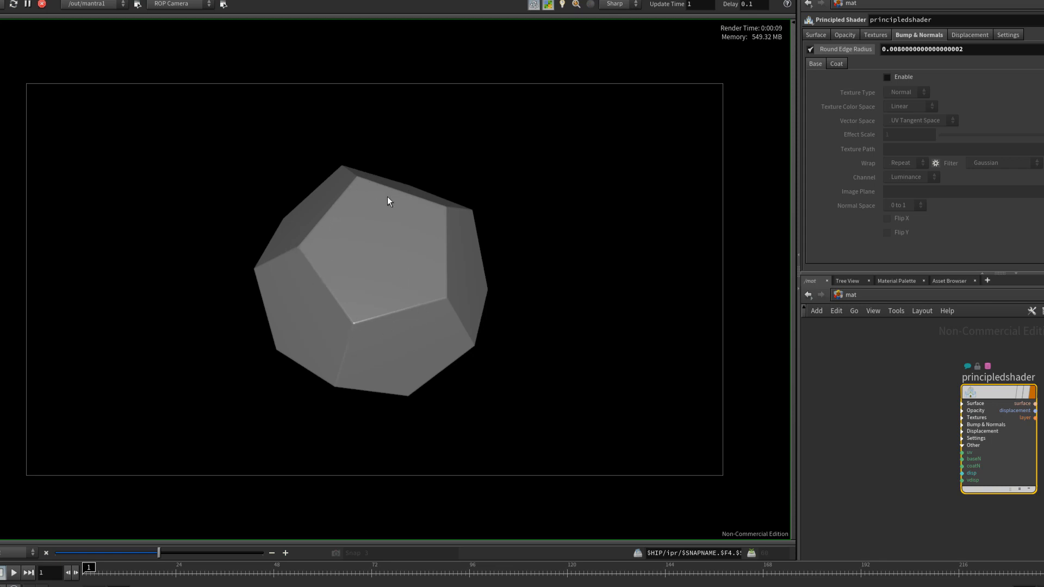
{"action": "mouse_move", "coordinate": [425, 334]}
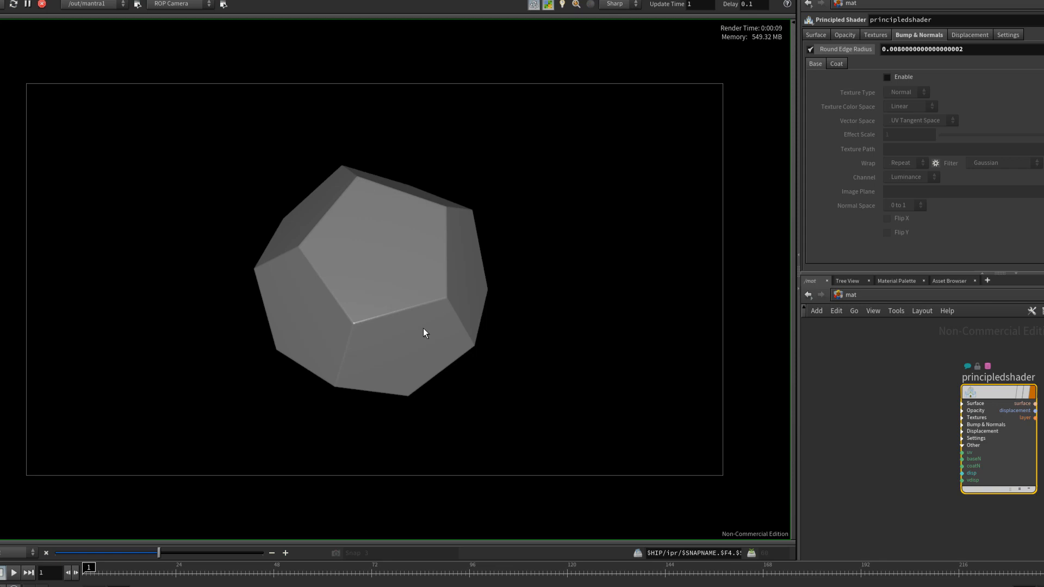
{"action": "mouse_move", "coordinate": [399, 336]}
{"action": "type", "text": "0.01"}
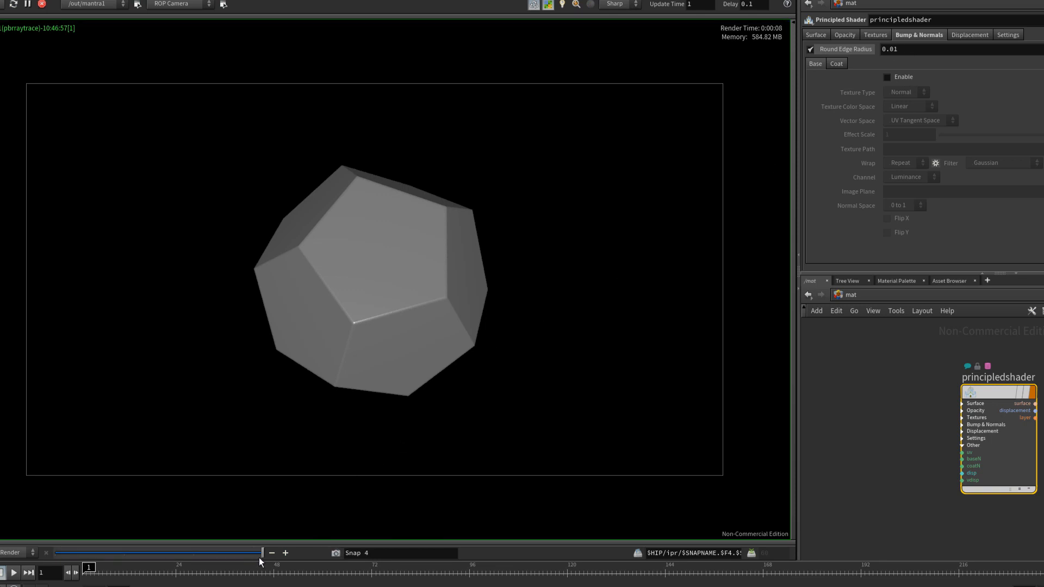
{"action": "mouse_move", "coordinate": [422, 320]}
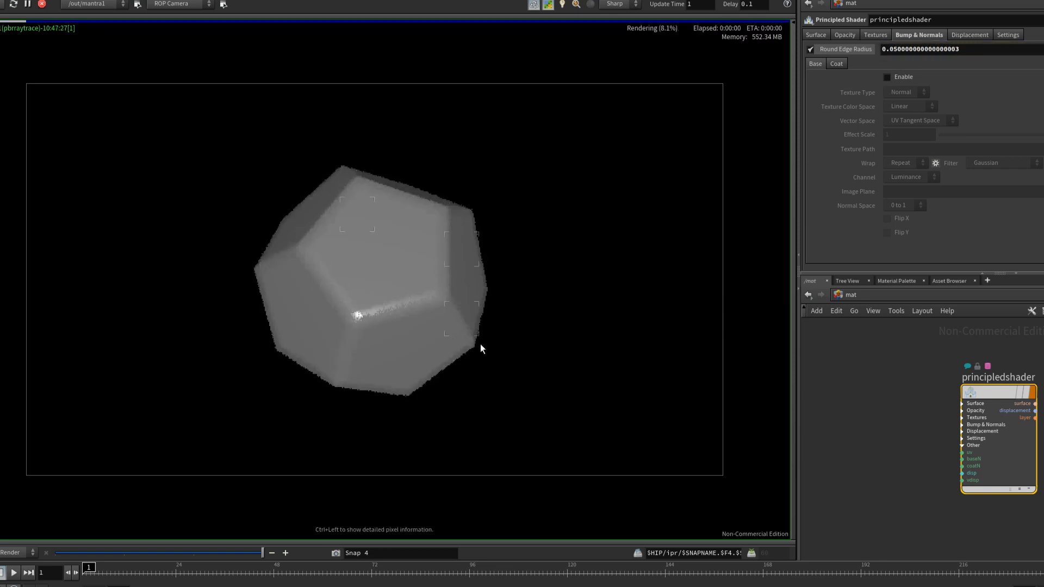
{"action": "mouse_move", "coordinate": [454, 236]}
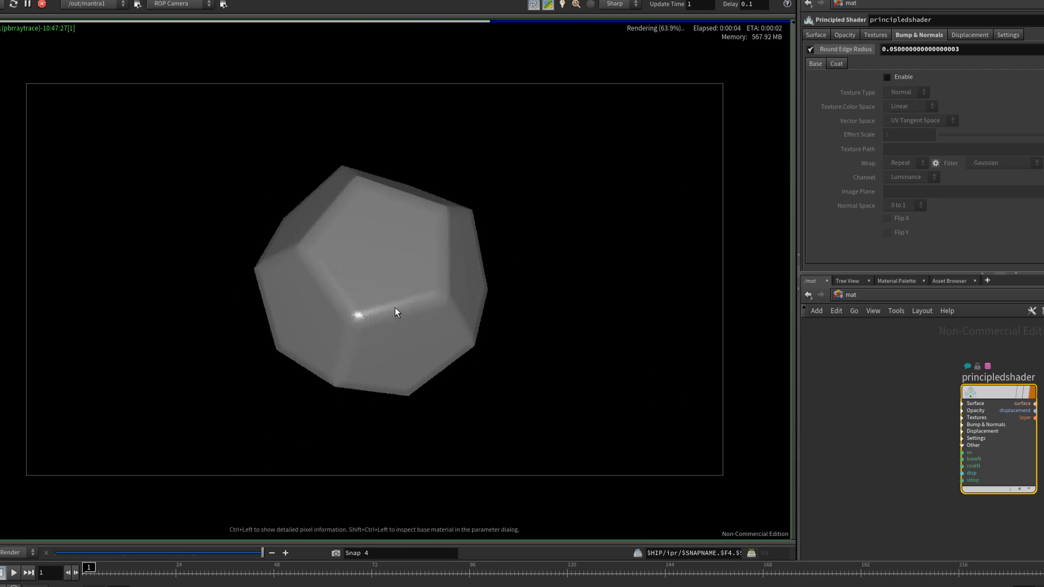
{"action": "mouse_move", "coordinate": [445, 295]}
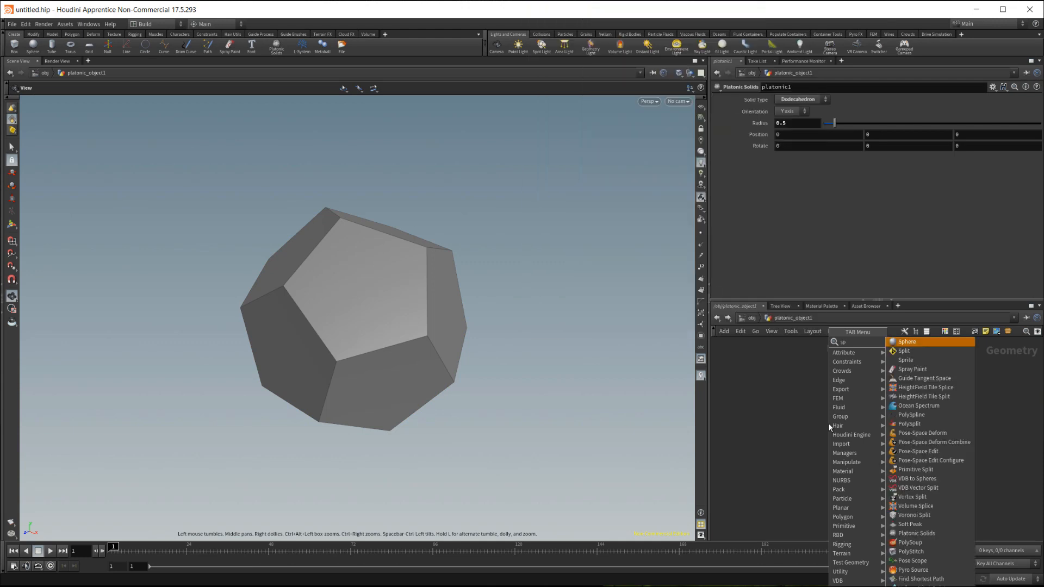
Add a polygon Sphere node to the platonic_object1 network, merged with the dodecahedron
{"action": "left_click", "coordinate": [906, 342]}
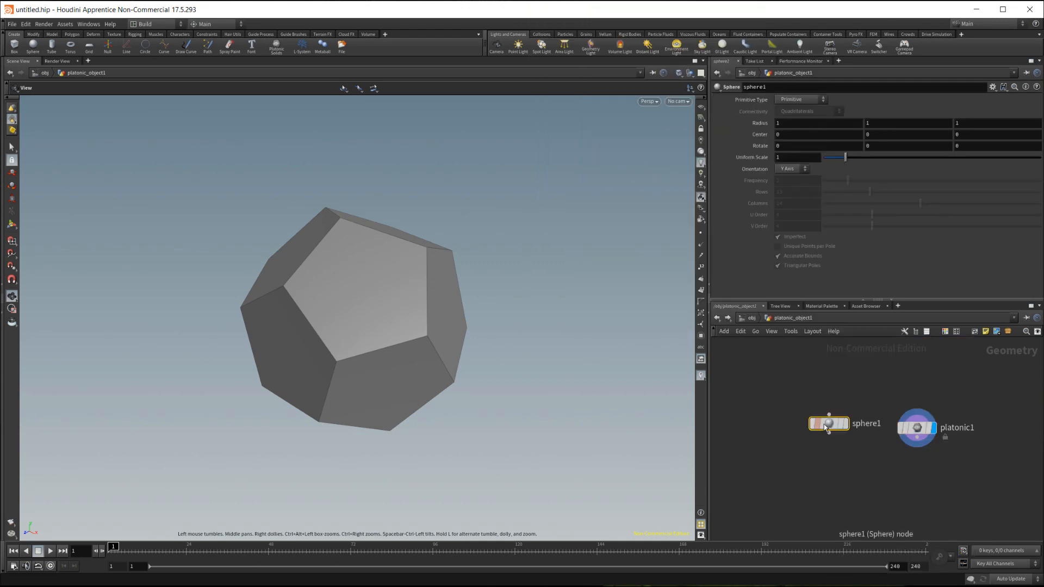
{"action": "left_click", "coordinate": [916, 426]}
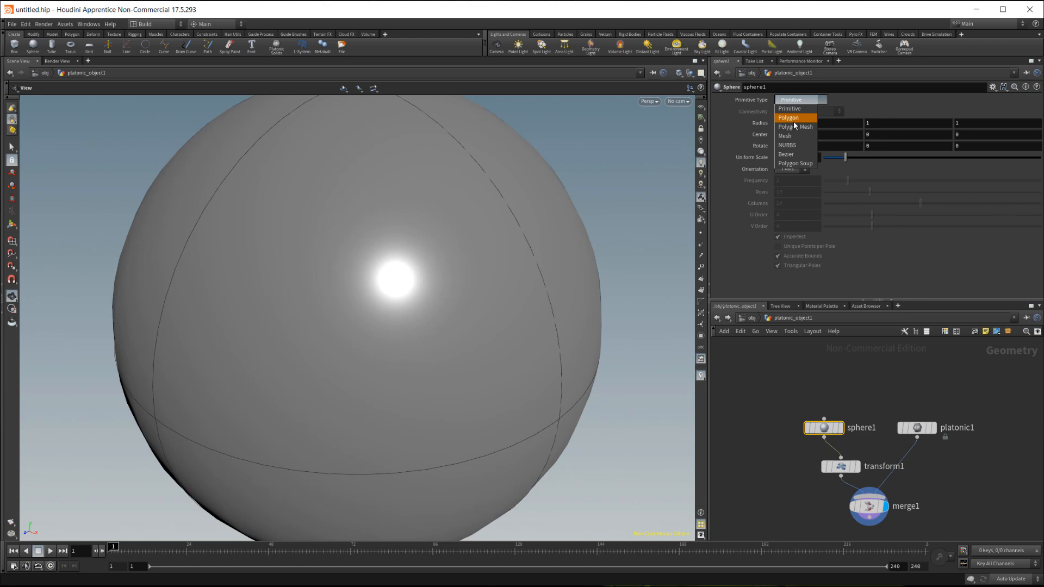
{"action": "left_click", "coordinate": [839, 467]}
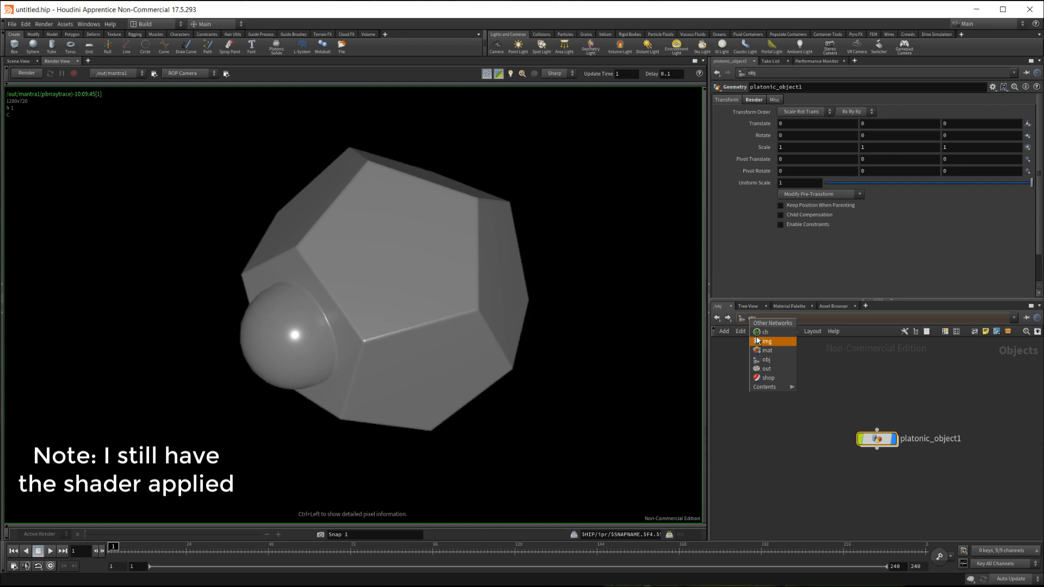
Return to /mat with Round Edge Radius 0.03 and start a fresh render of the combined shapes
{"action": "left_click", "coordinate": [768, 350]}
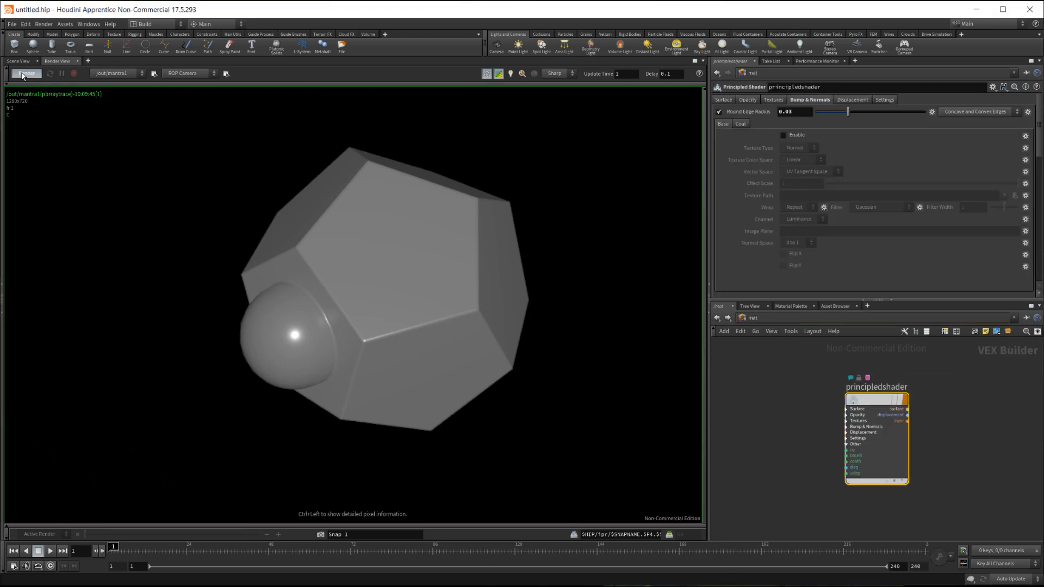
{"action": "left_click", "coordinate": [26, 73]}
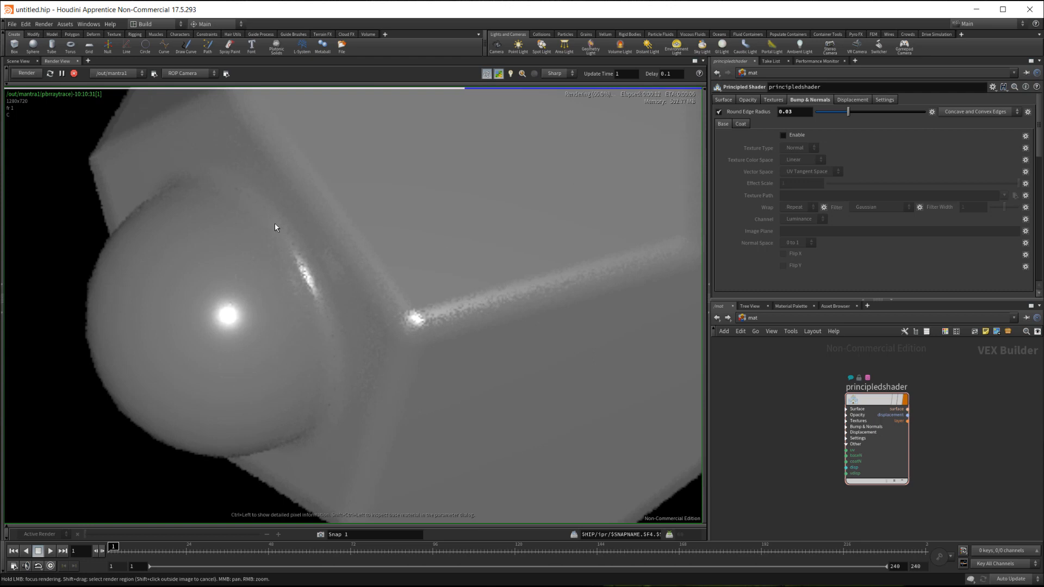